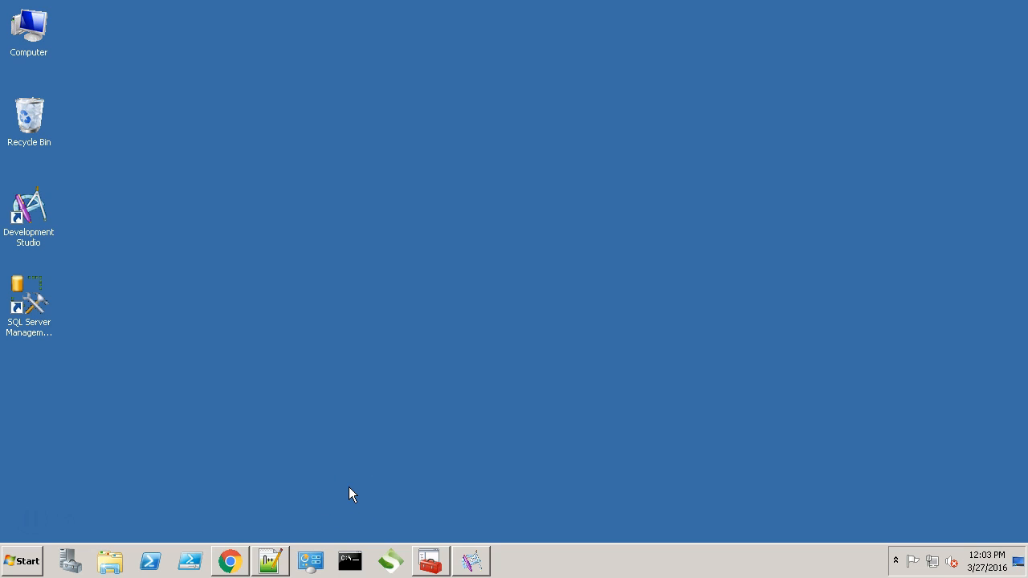
Bring up the Grid Manager status page for MyGrid in the browser.
{"action": "left_click", "coordinate": [228, 560]}
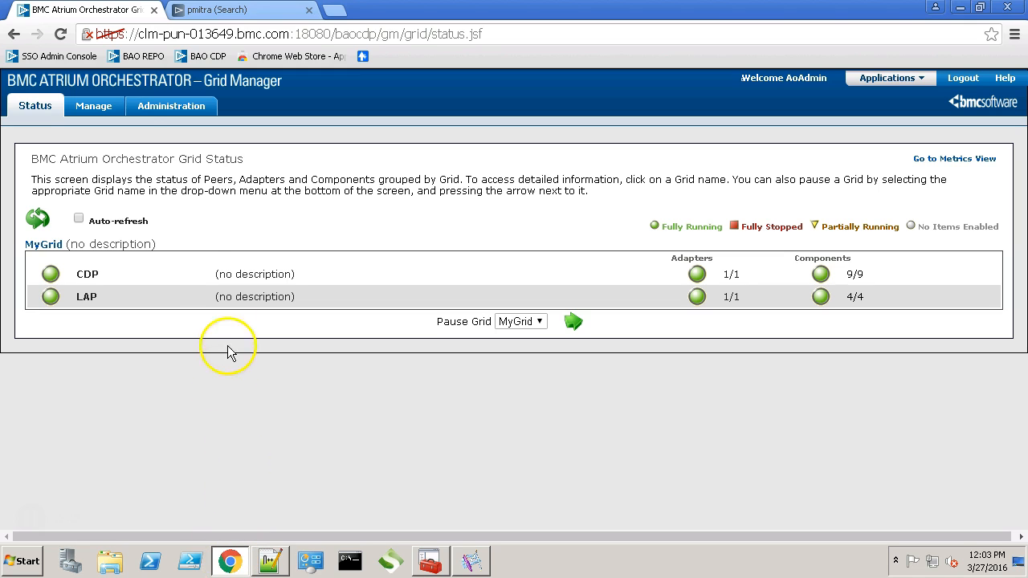
Locate the remedy adapters in the repository list under Manage > Adapters.
{"action": "left_click", "coordinate": [93, 106]}
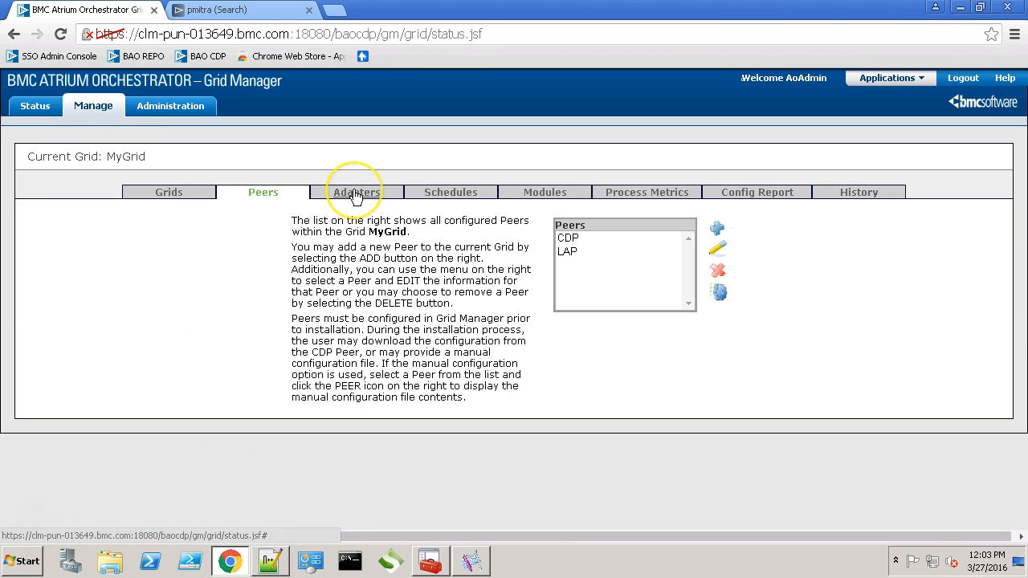
{"action": "mouse_move", "coordinate": [357, 193]}
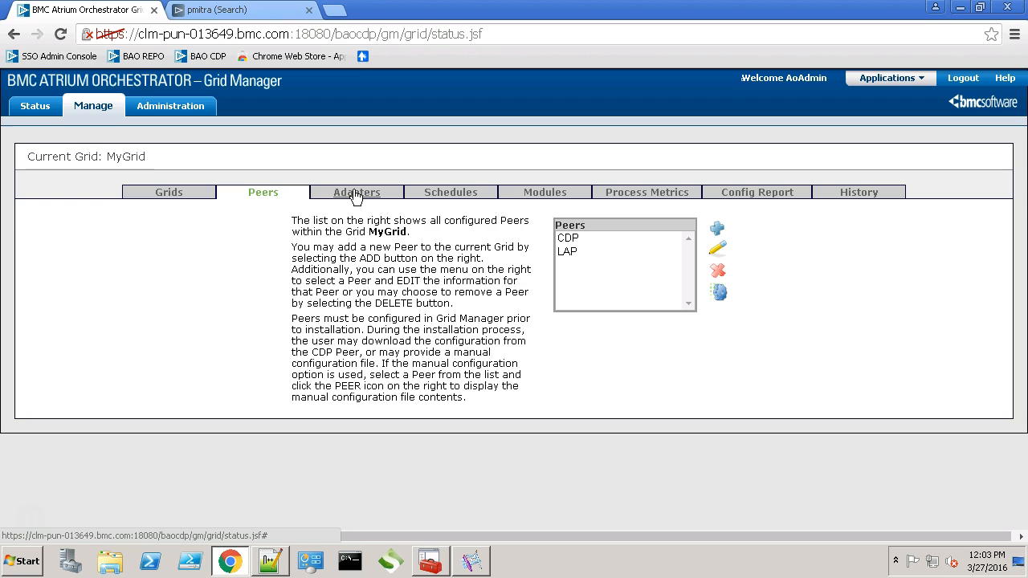
{"action": "left_click", "coordinate": [357, 193]}
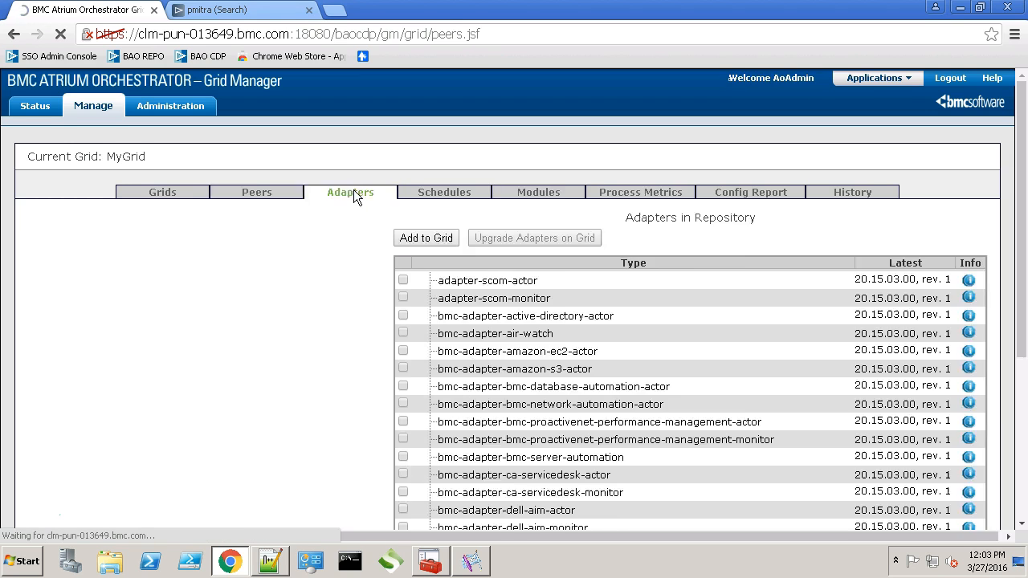
{"action": "type", "text": "reme"}
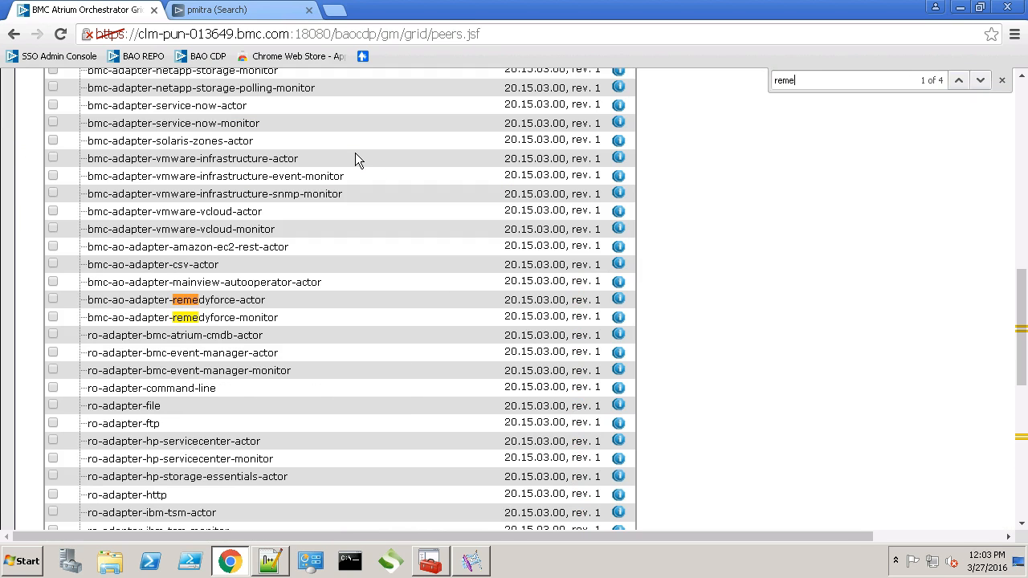
{"action": "left_click", "coordinate": [980, 80]}
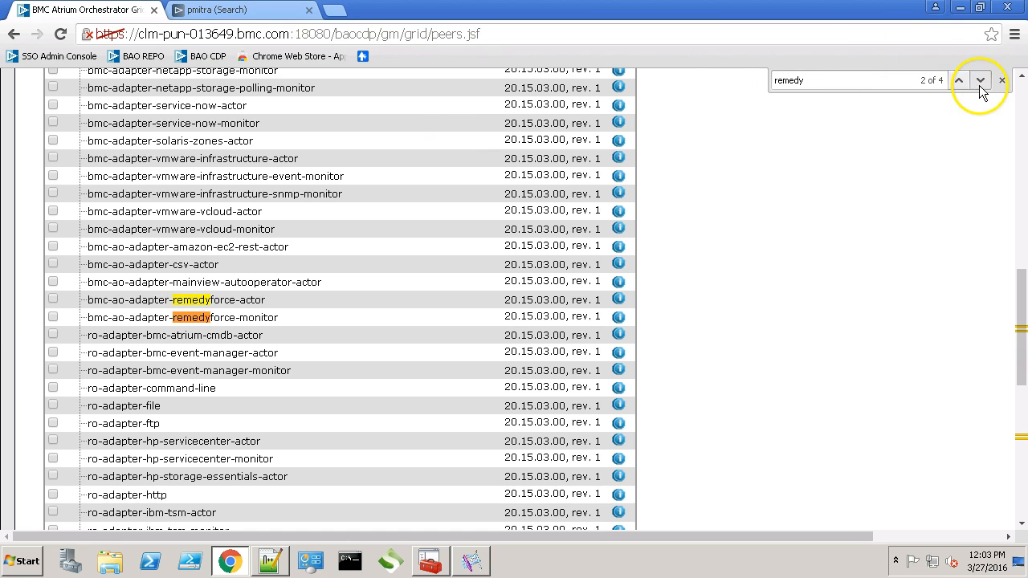
{"action": "left_click", "coordinate": [980, 80]}
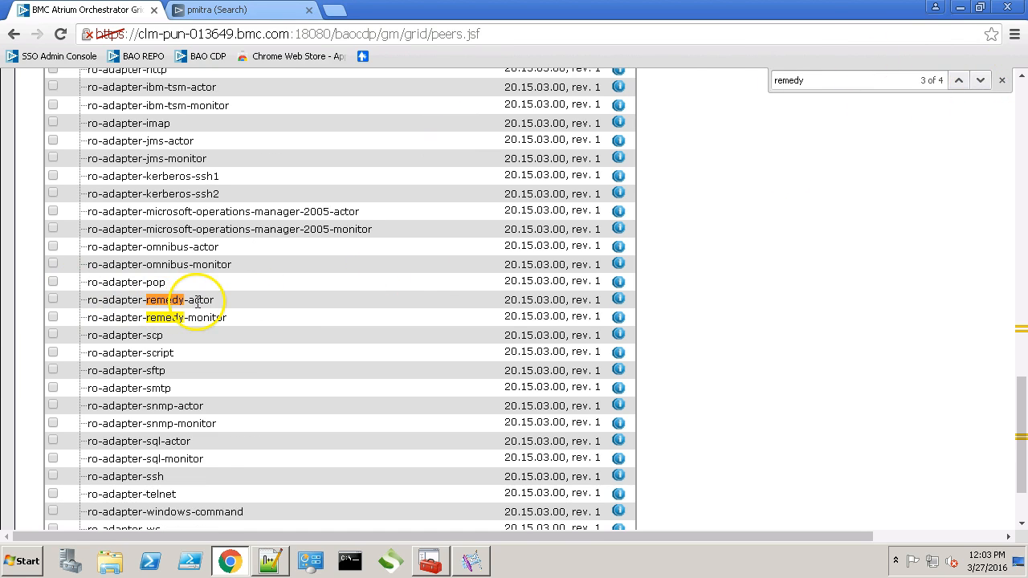
Add the ticked ro-adapter-remedy-actor adapter to MyGrid.
{"action": "left_click", "coordinate": [53, 300]}
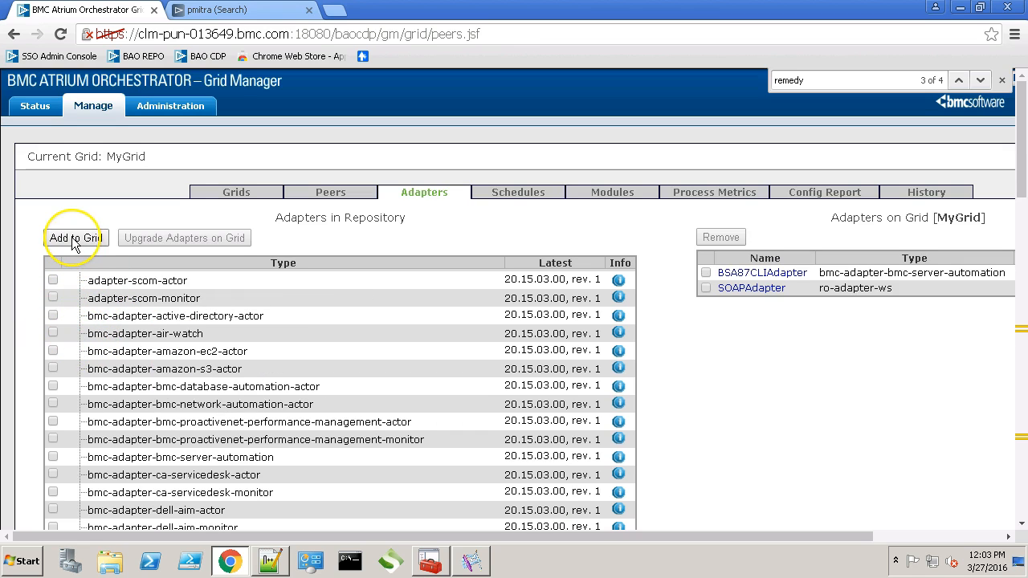
{"action": "left_click", "coordinate": [75, 238]}
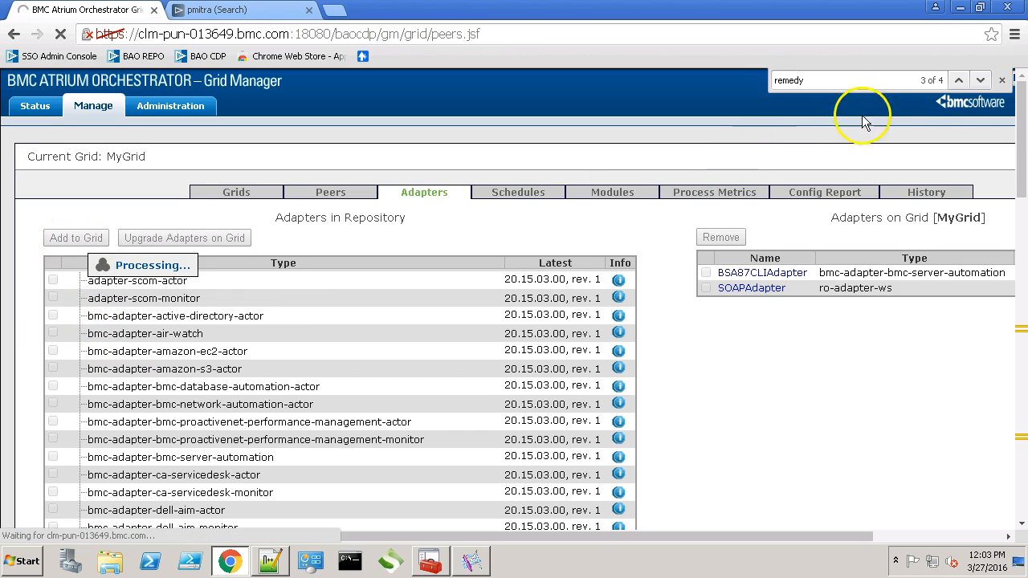
{"action": "left_click", "coordinate": [1003, 81]}
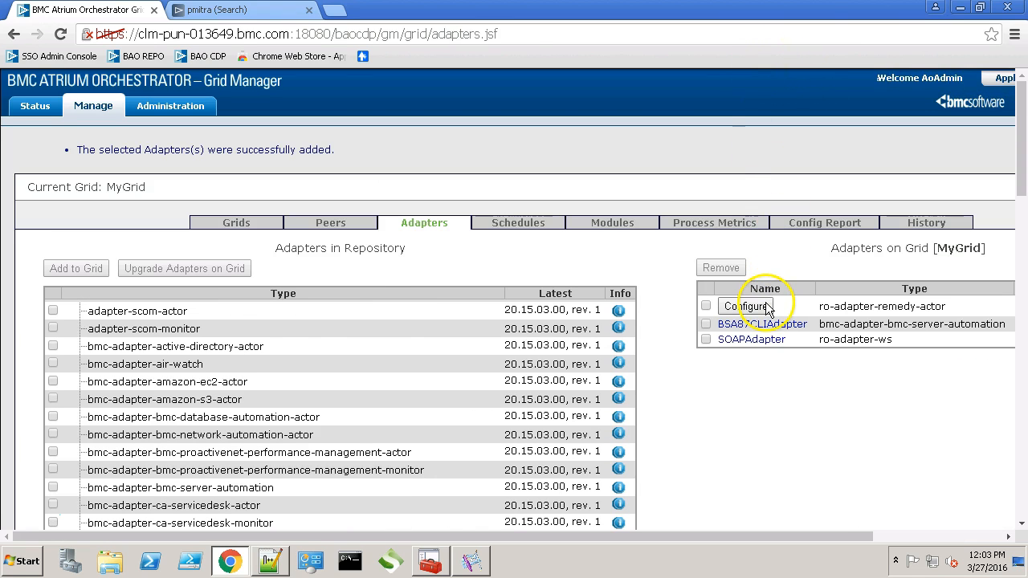
Name the new adapter configuration RemedyActorAdapter and show its properties as XML.
{"action": "left_click", "coordinate": [745, 305]}
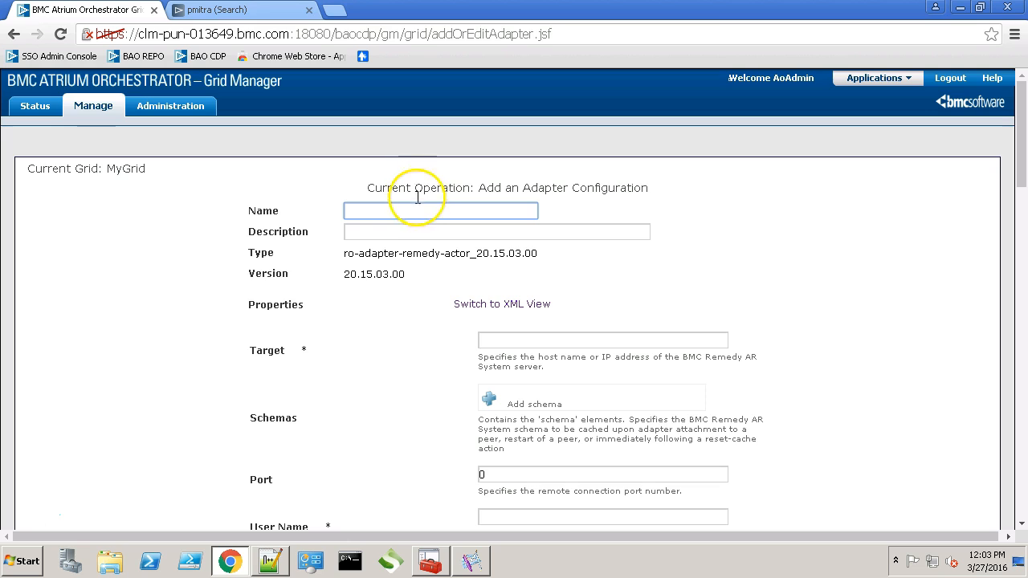
{"action": "type", "text": "Remed"}
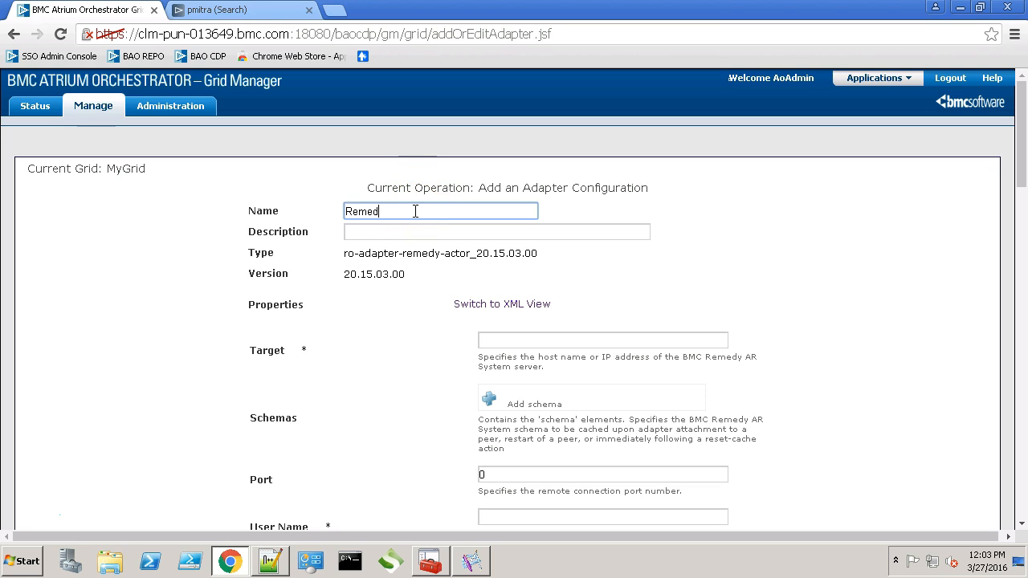
{"action": "type", "text": "yActor"}
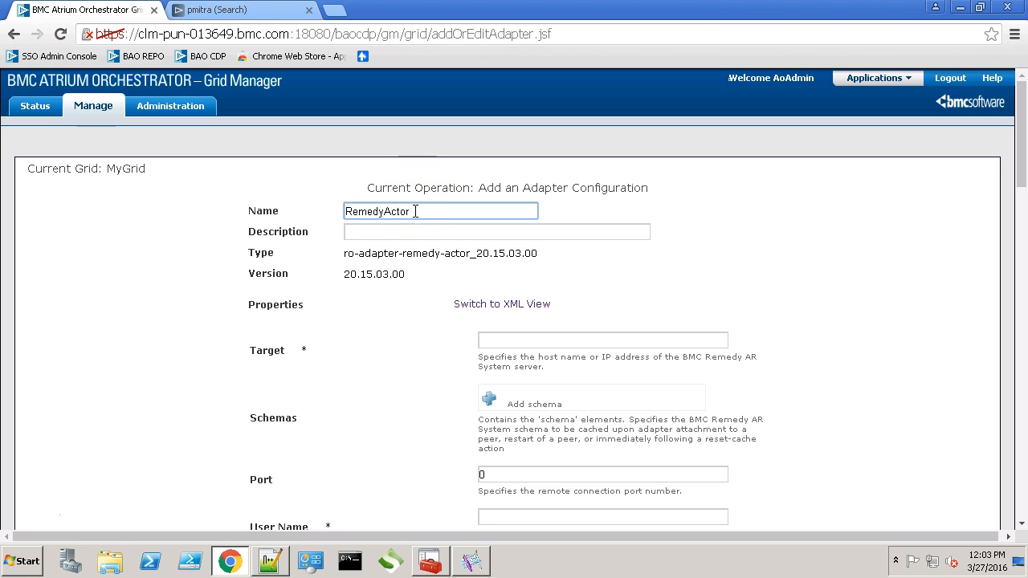
{"action": "type", "text": "Adapter"}
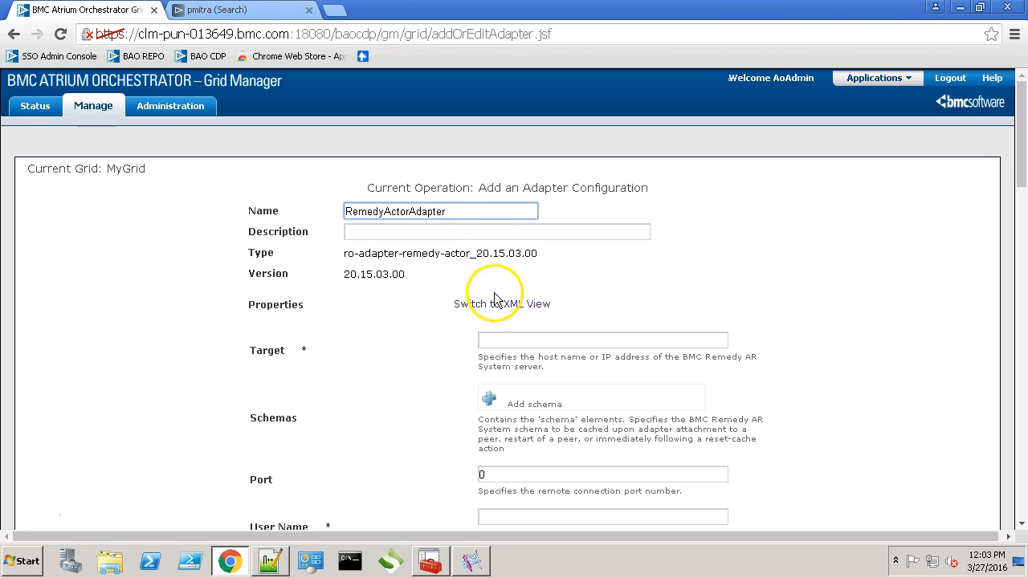
{"action": "left_click", "coordinate": [503, 303]}
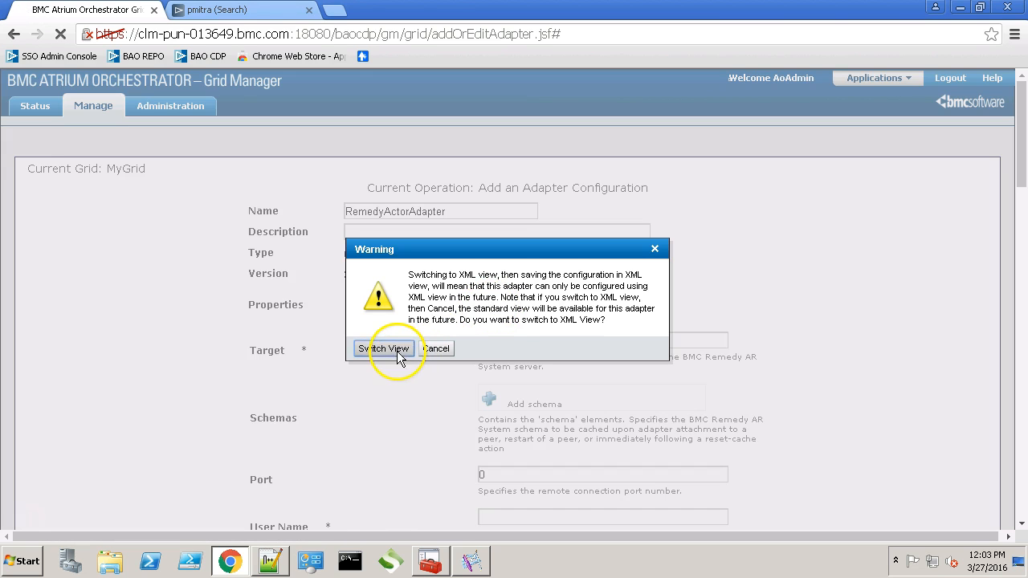
{"action": "left_click", "coordinate": [383, 347]}
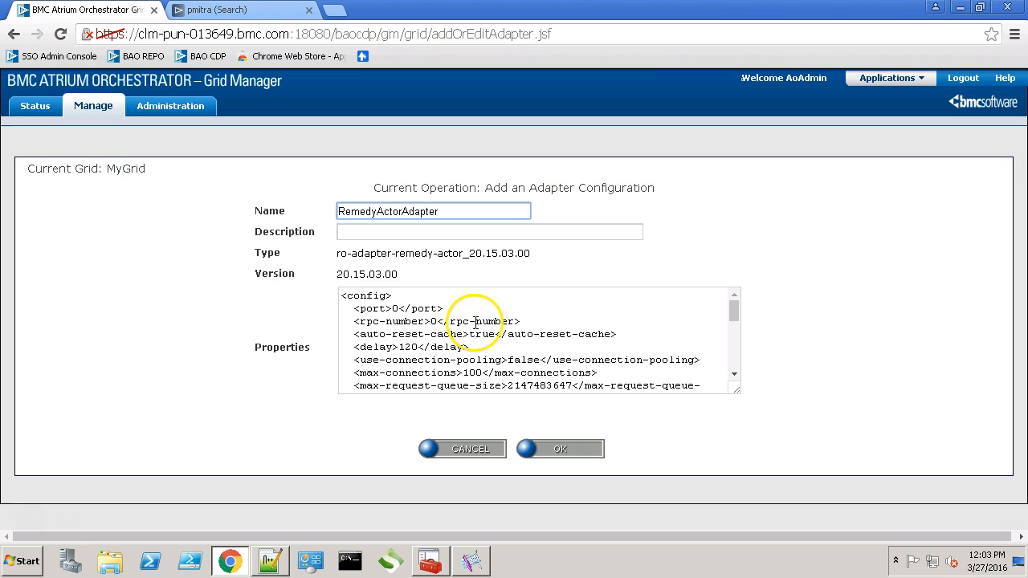
{"action": "scroll", "scroll_direction": "down", "scroll_amount": 3}
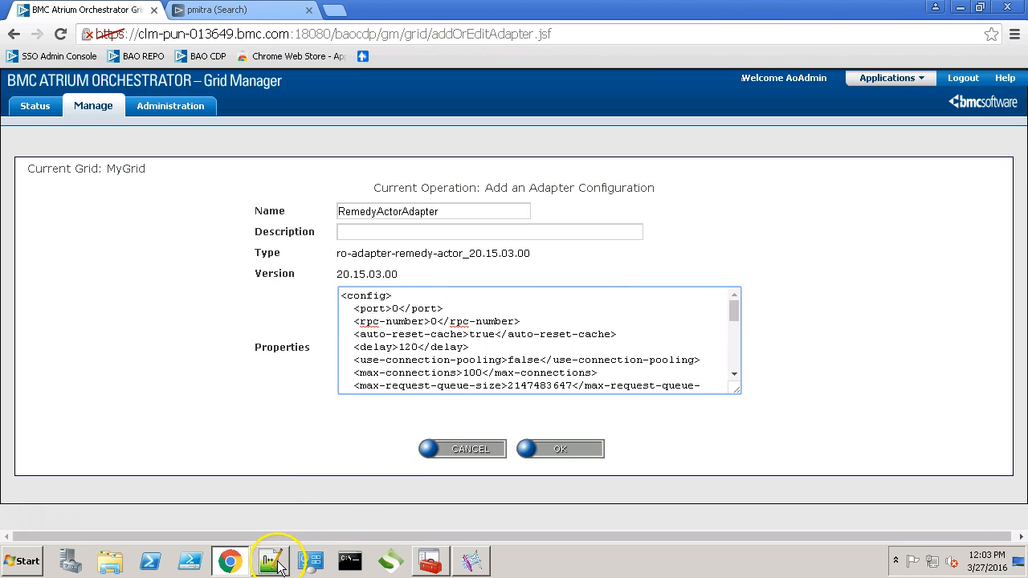
Select the whole prepared adapter config XML in Notepad++.
{"action": "left_click", "coordinate": [270, 559]}
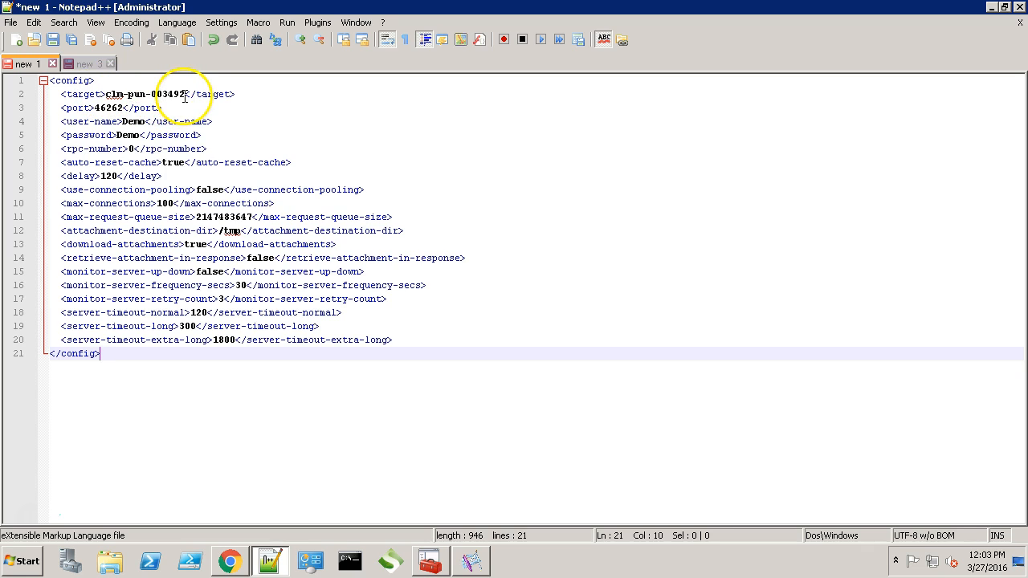
{"action": "mouse_move", "coordinate": [108, 106]}
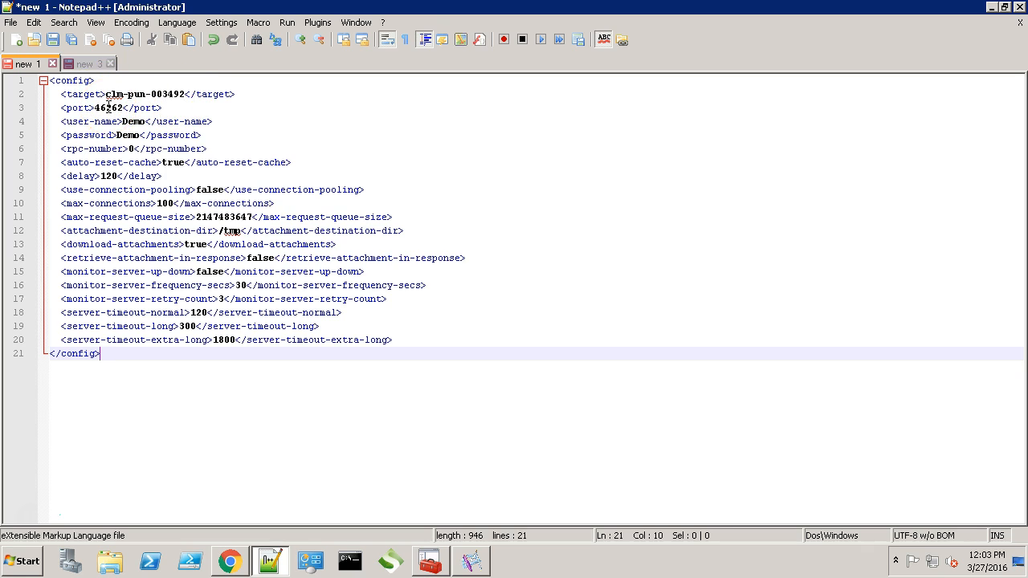
{"action": "left_click", "coordinate": [129, 135]}
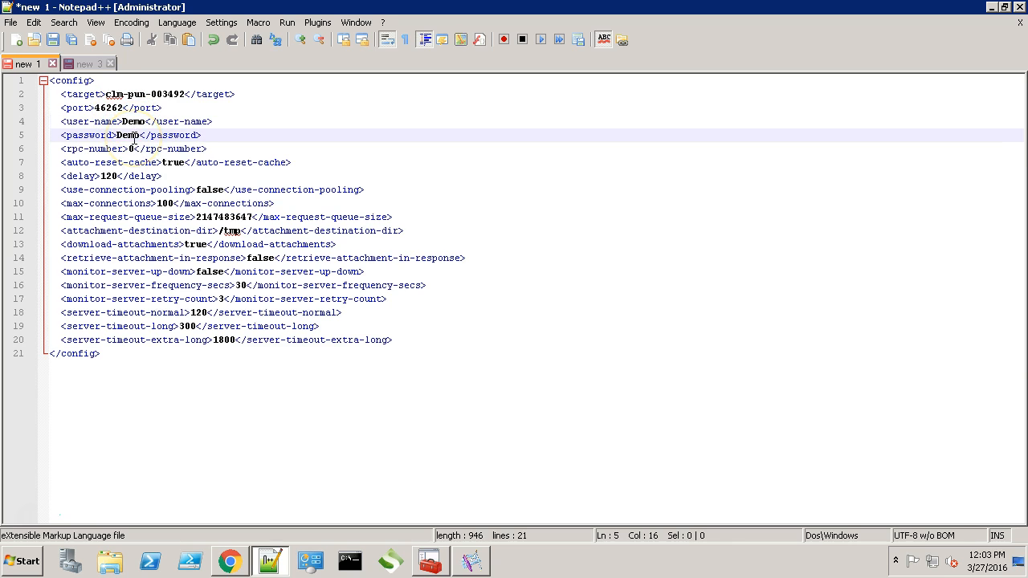
{"action": "key", "text": "ctrl+a"}
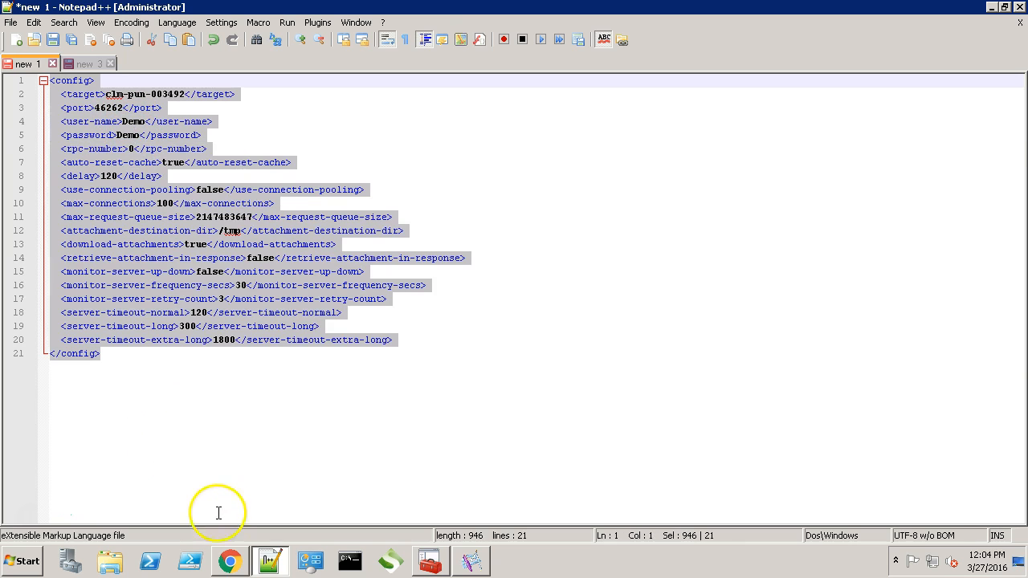
Save RemedyActorAdapter with the pasted XML properties, confirming the warning.
{"action": "left_click", "coordinate": [228, 561]}
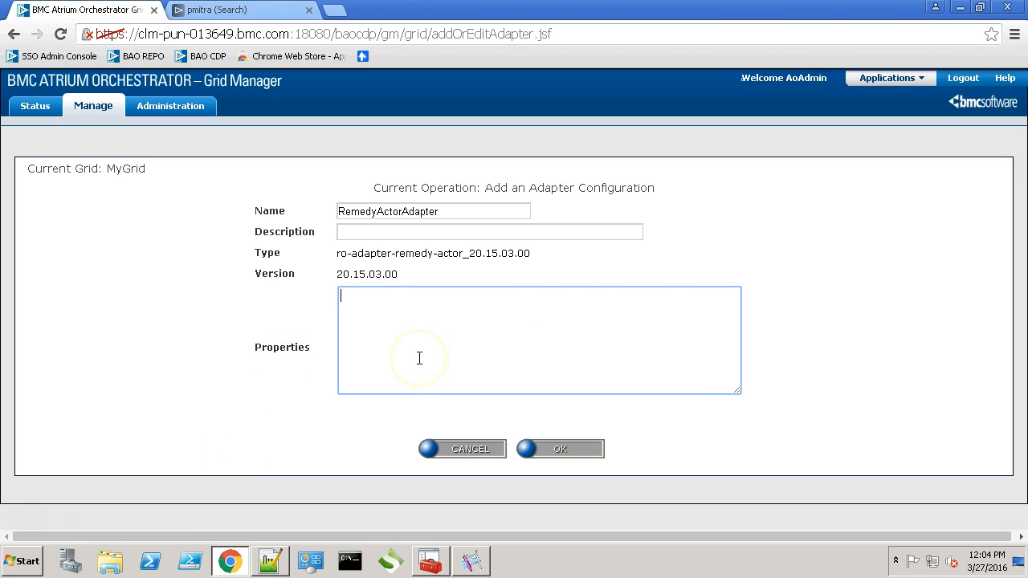
{"action": "left_click", "coordinate": [559, 450]}
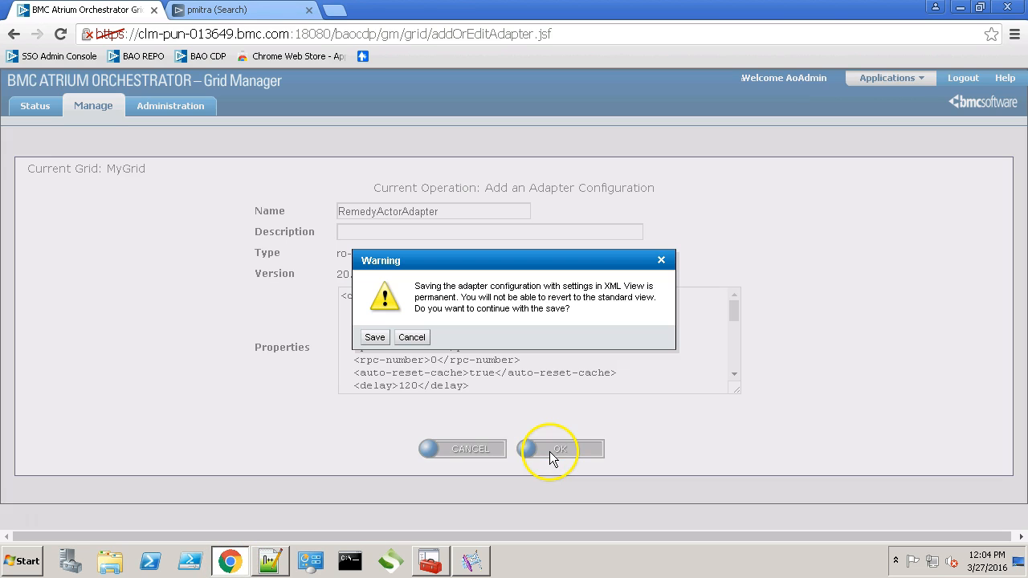
{"action": "left_click", "coordinate": [375, 338]}
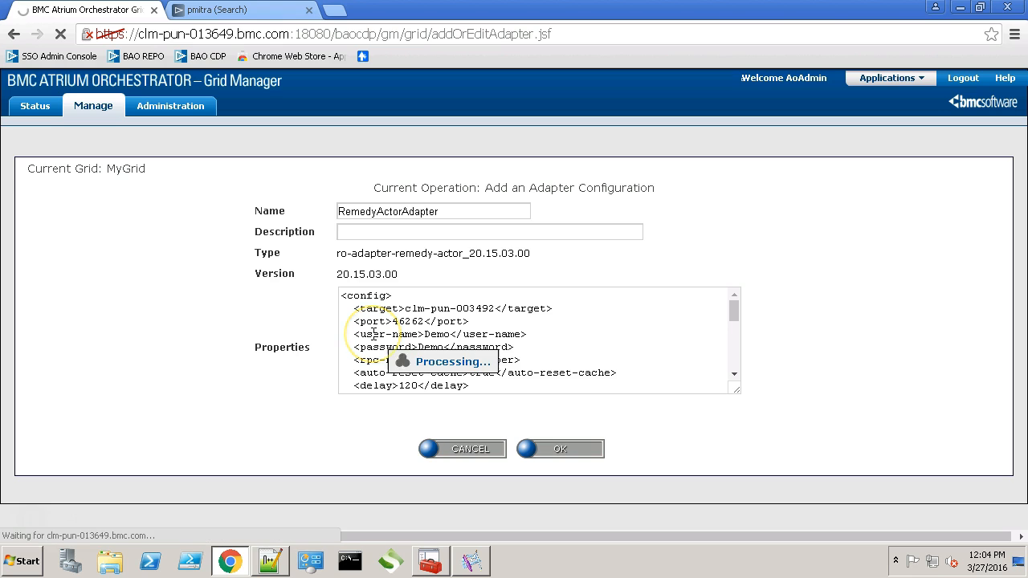
{"action": "left_click", "coordinate": [559, 448]}
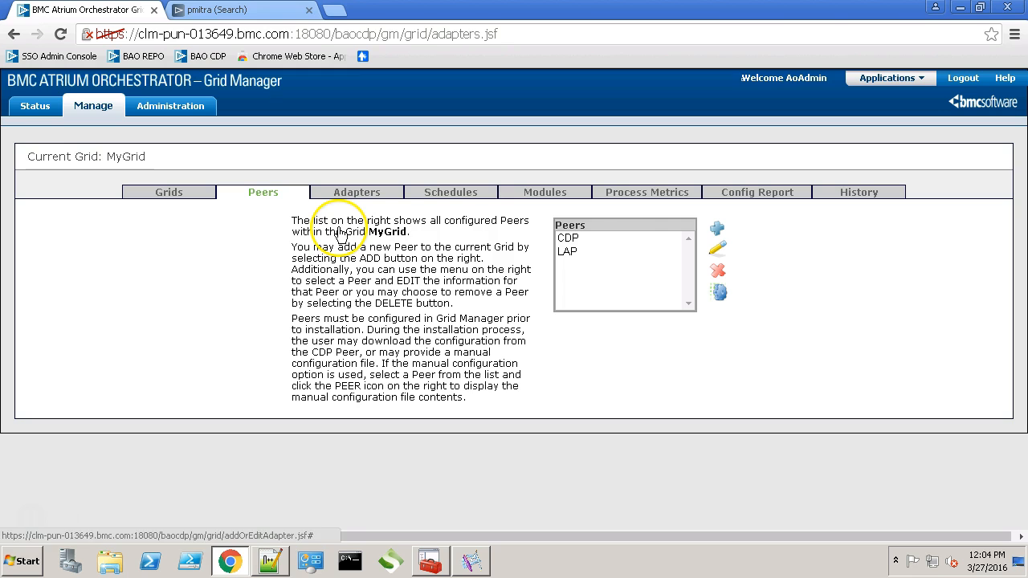
Enable RemedyActorAdapter on the CDP peer and save its configuration.
{"action": "left_click", "coordinate": [716, 244]}
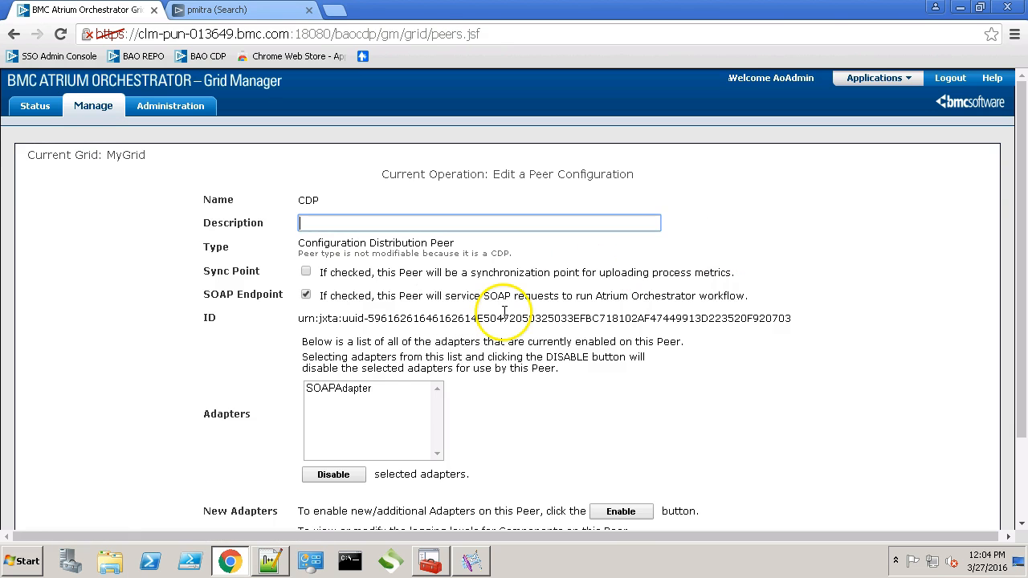
{"action": "left_click", "coordinate": [620, 511]}
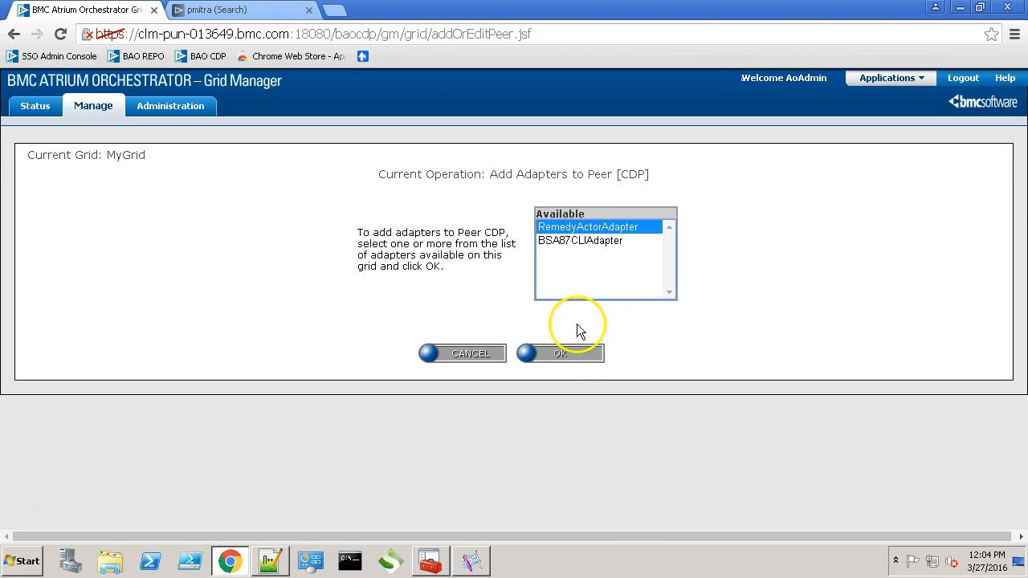
{"action": "left_click", "coordinate": [560, 354]}
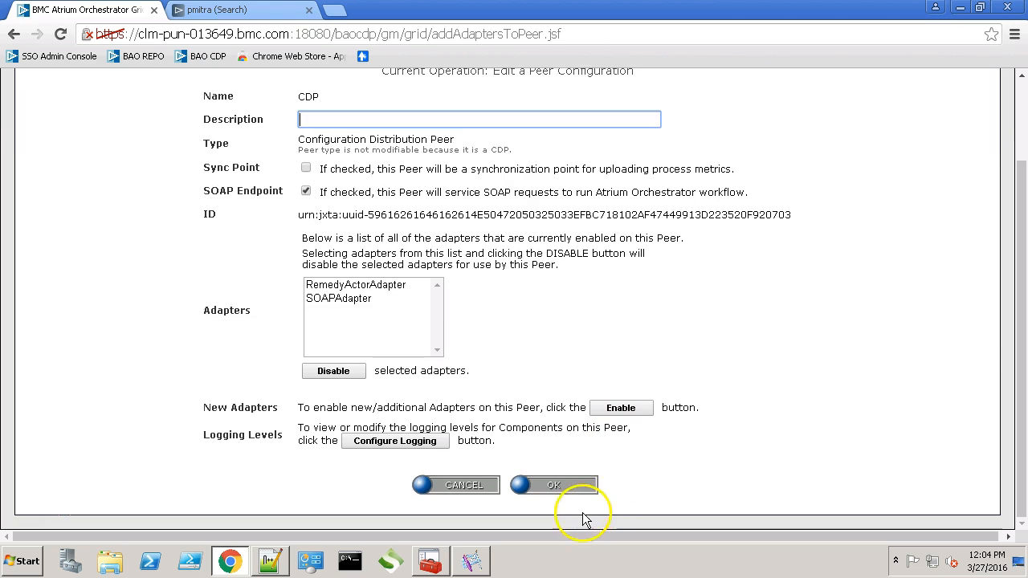
{"action": "left_click", "coordinate": [553, 485]}
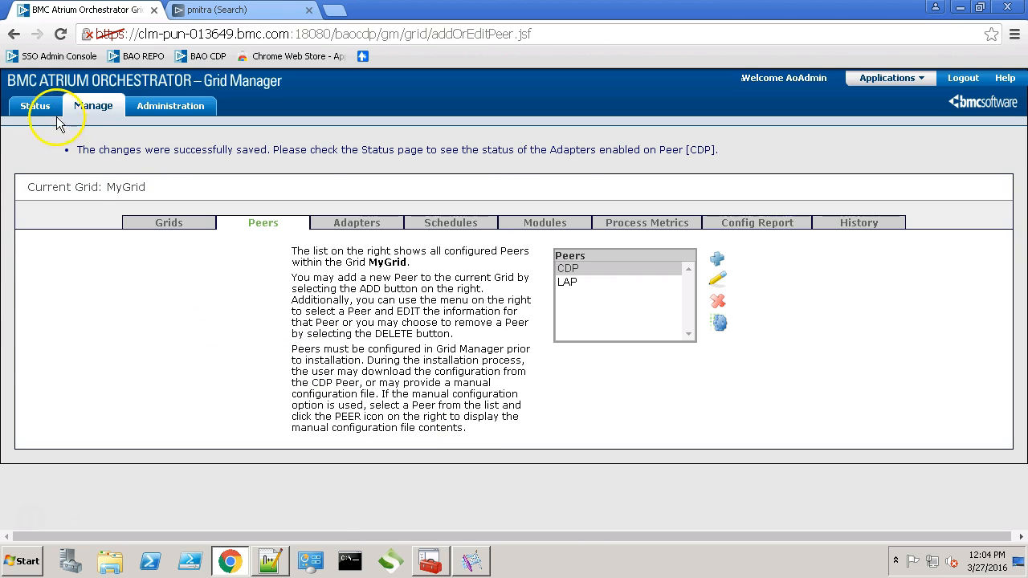
Check MyGrid's adapter status, then switch to the Remedy Mid-Tier search form.
{"action": "left_click", "coordinate": [35, 106]}
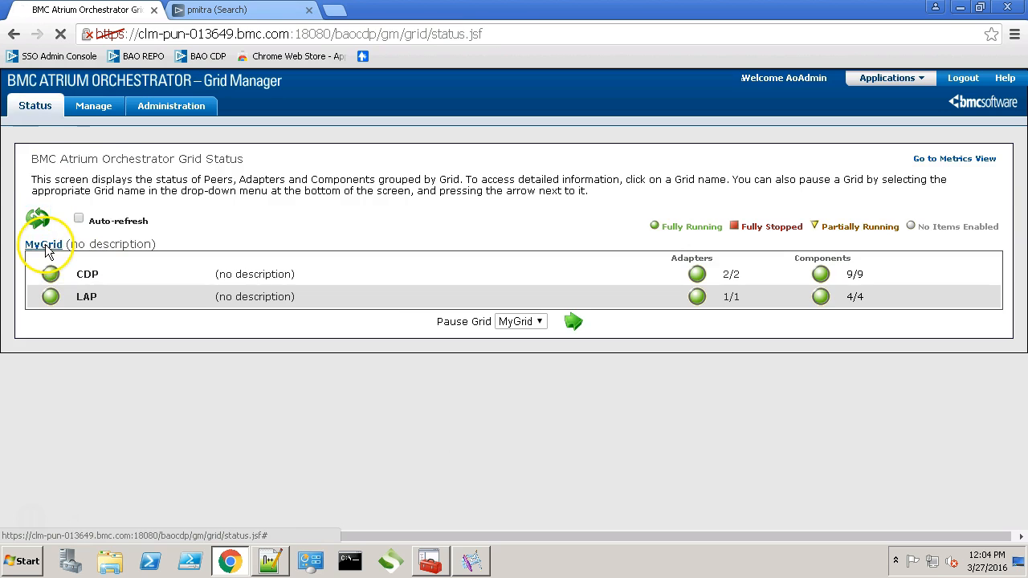
{"action": "left_click", "coordinate": [43, 244]}
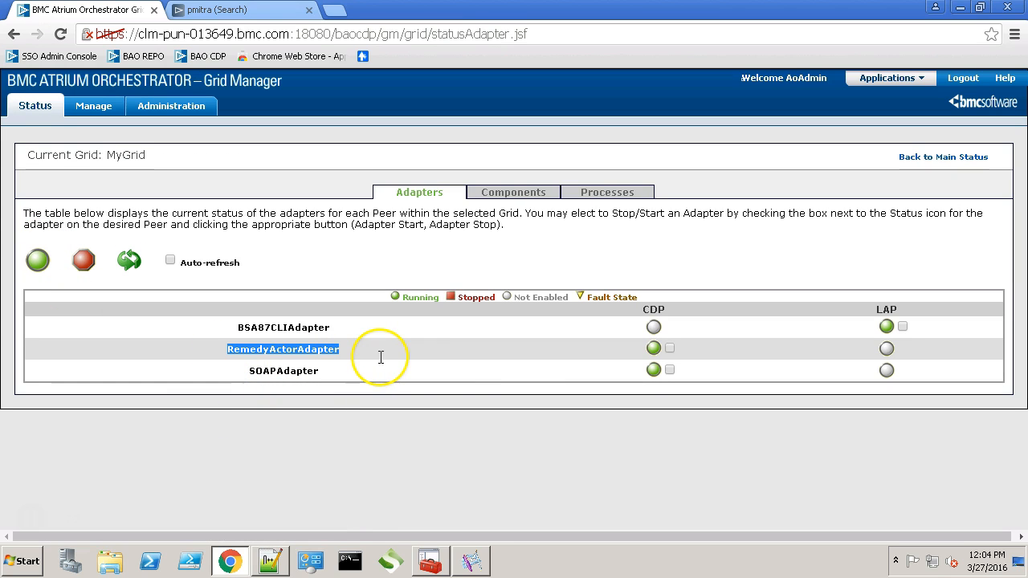
{"action": "mouse_move", "coordinate": [532, 405]}
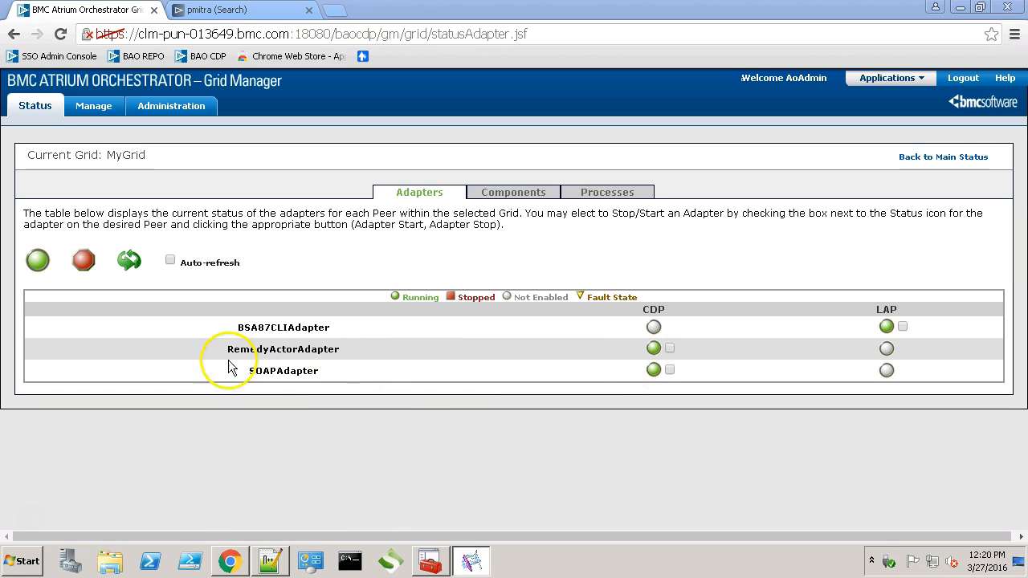
{"action": "mouse_move", "coordinate": [265, 17]}
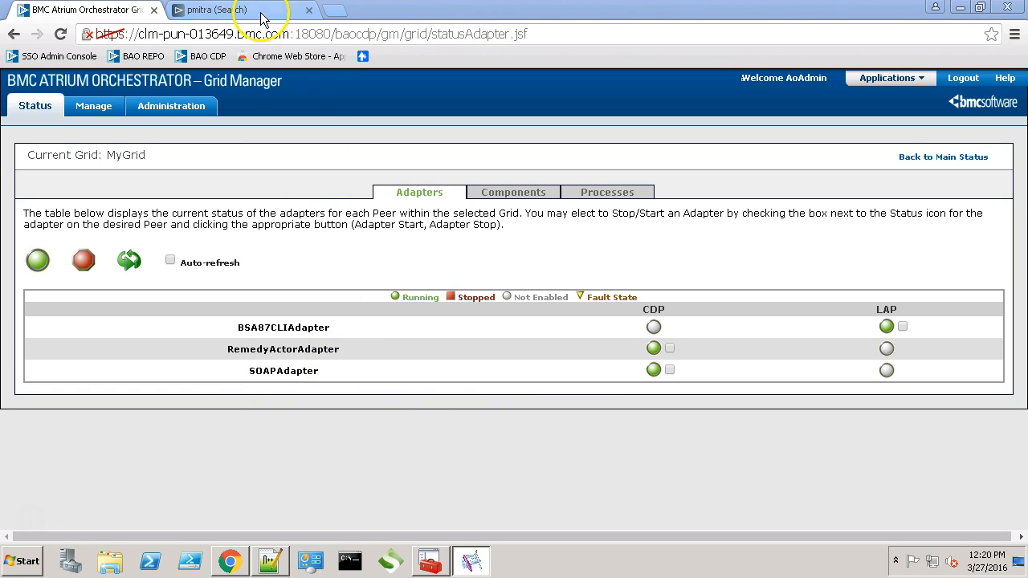
{"action": "left_click", "coordinate": [212, 10]}
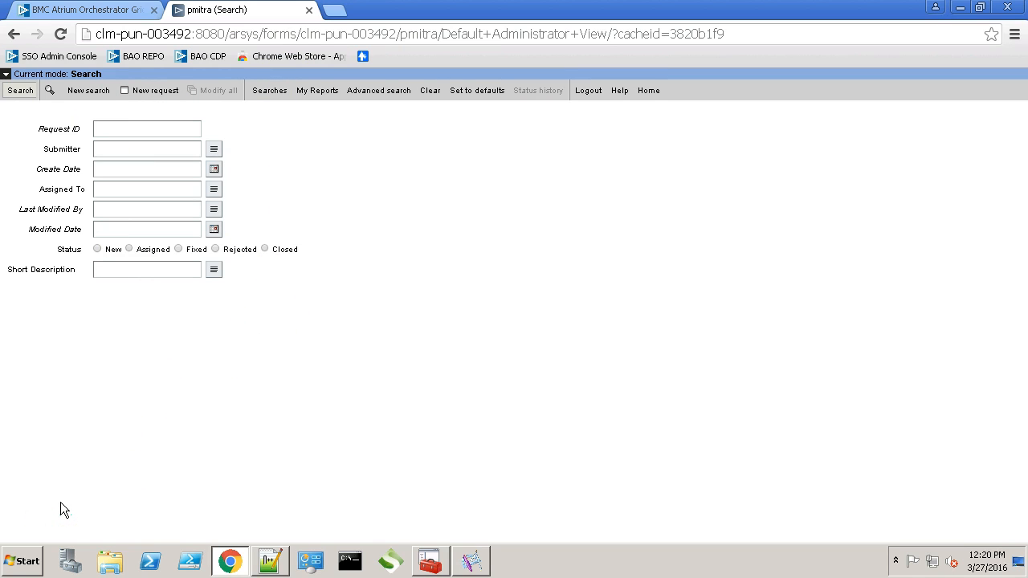
{"action": "mouse_move", "coordinate": [287, 469]}
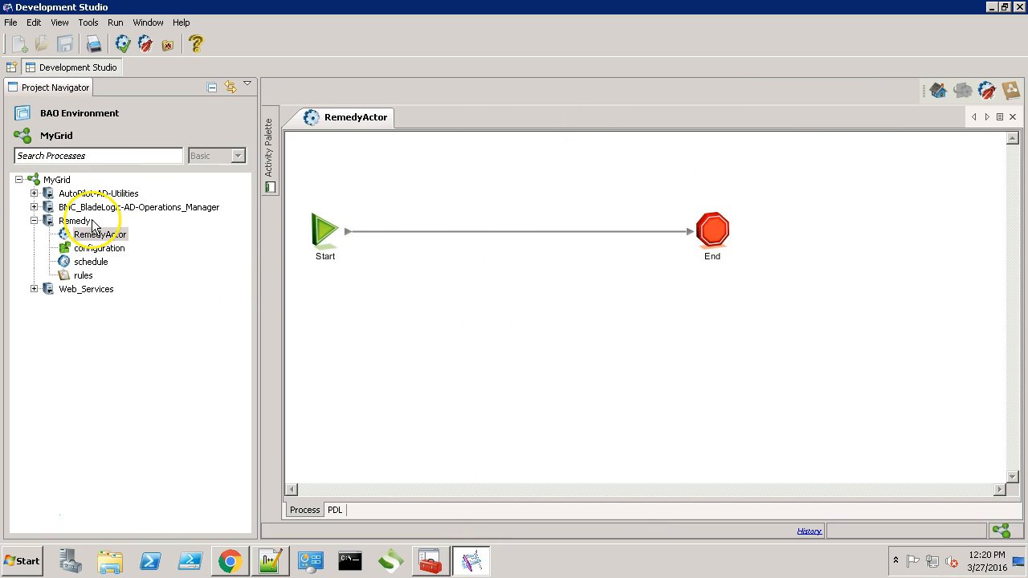
Place Create Items between Start and End in RemedyActor and show its input mappings.
{"action": "left_click", "coordinate": [35, 193]}
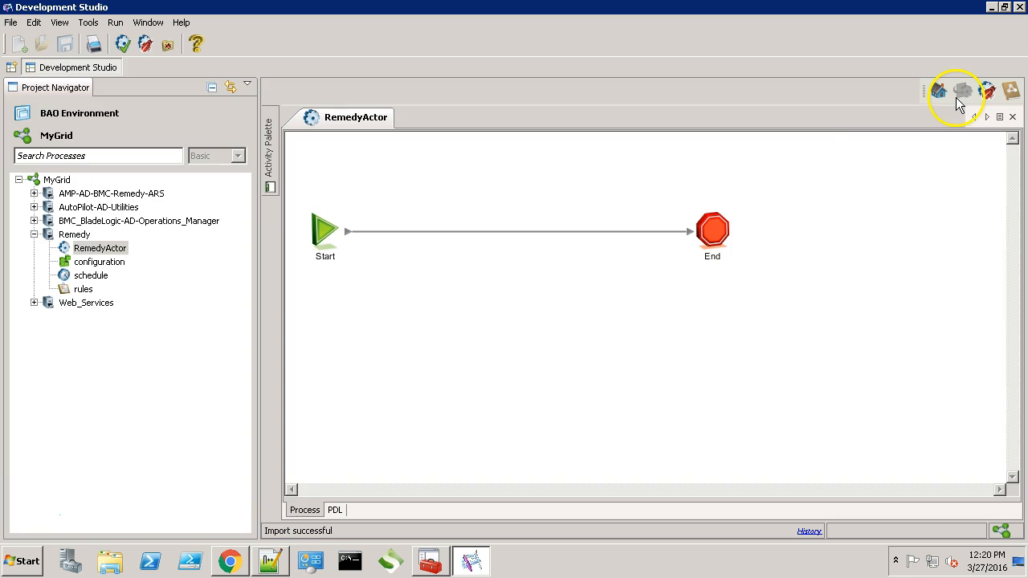
{"action": "left_click", "coordinate": [35, 193]}
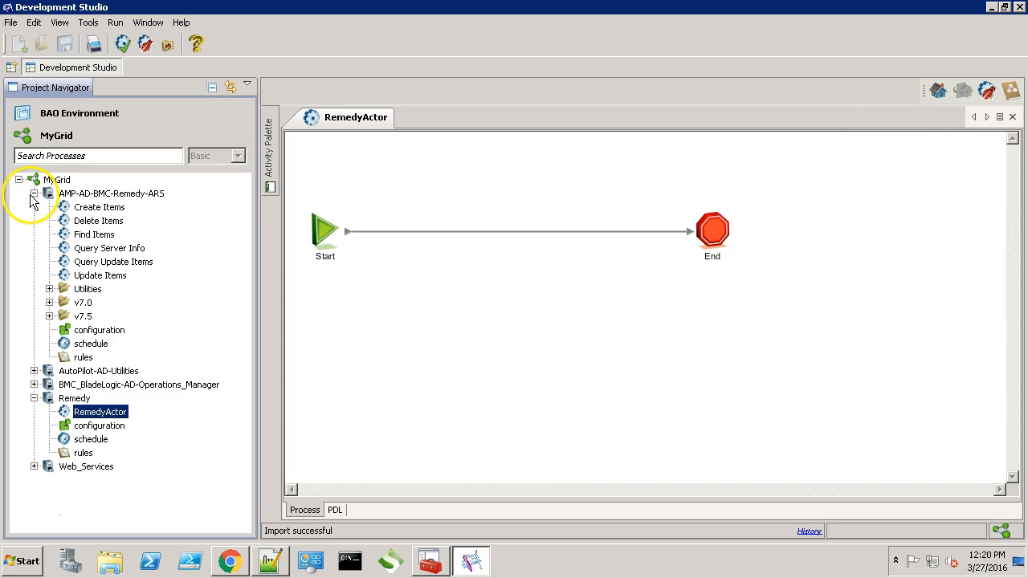
{"action": "left_click", "coordinate": [100, 205]}
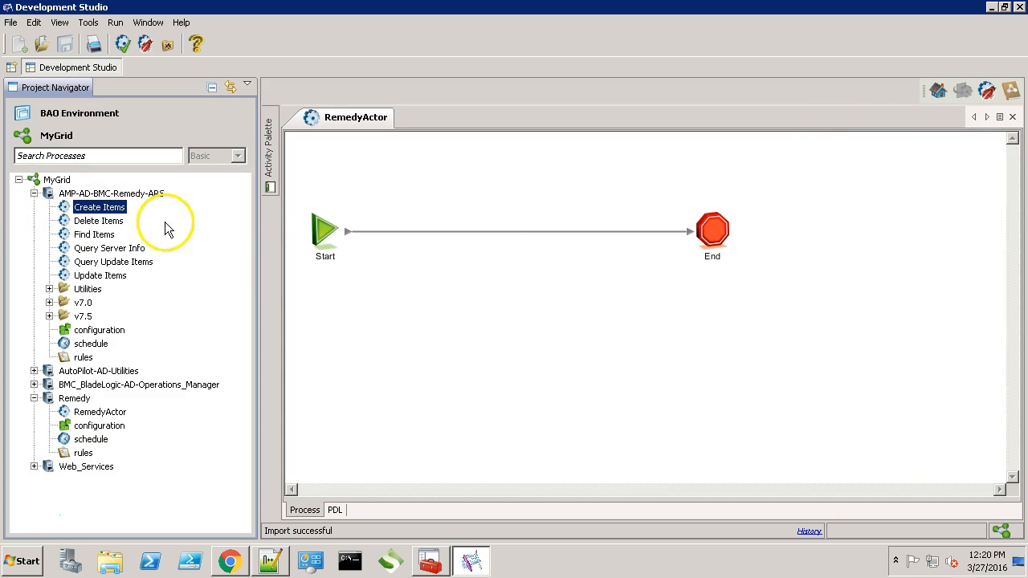
{"action": "left_click_drag", "start_coordinate": [100, 206], "coordinate": [551, 276]}
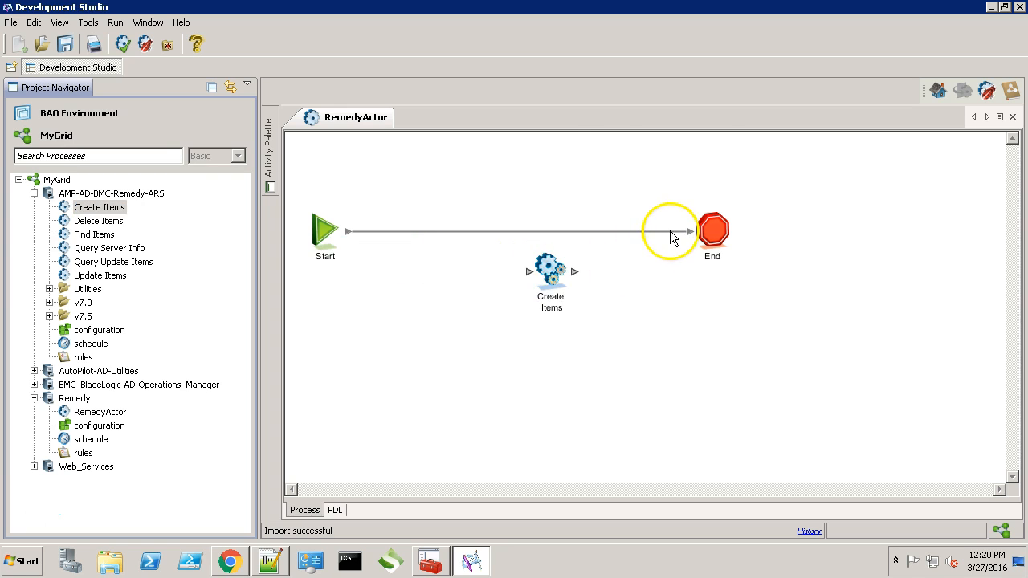
{"action": "mouse_move", "coordinate": [683, 257]}
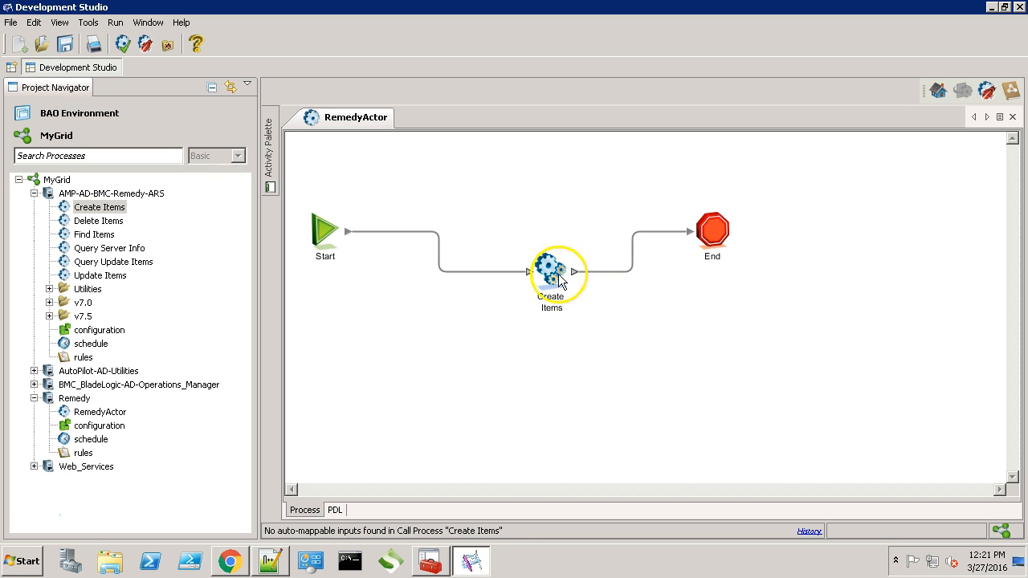
{"action": "double_click", "coordinate": [552, 273]}
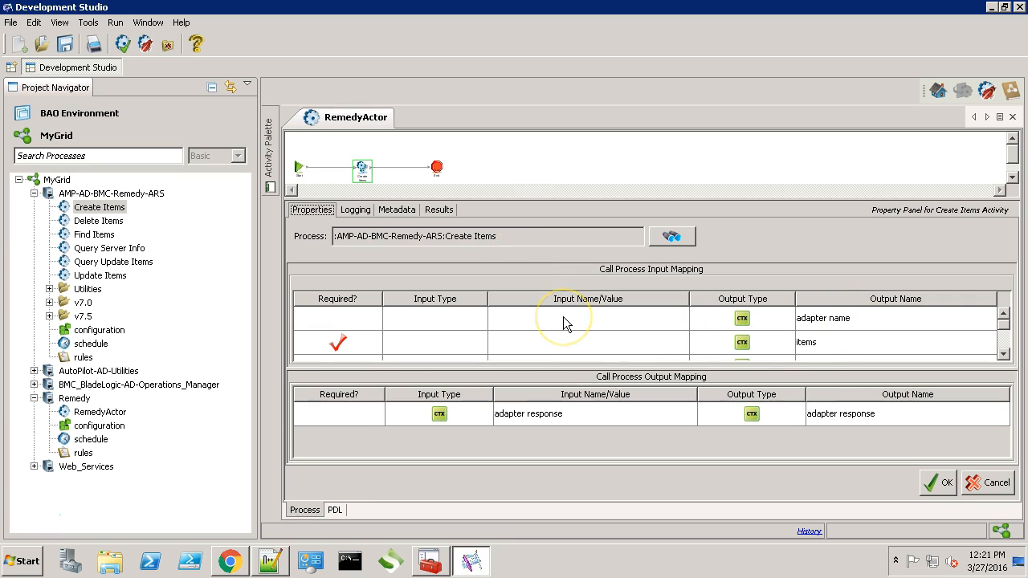
{"action": "mouse_move", "coordinate": [499, 299]}
{"action": "type", "text": "Rem"}
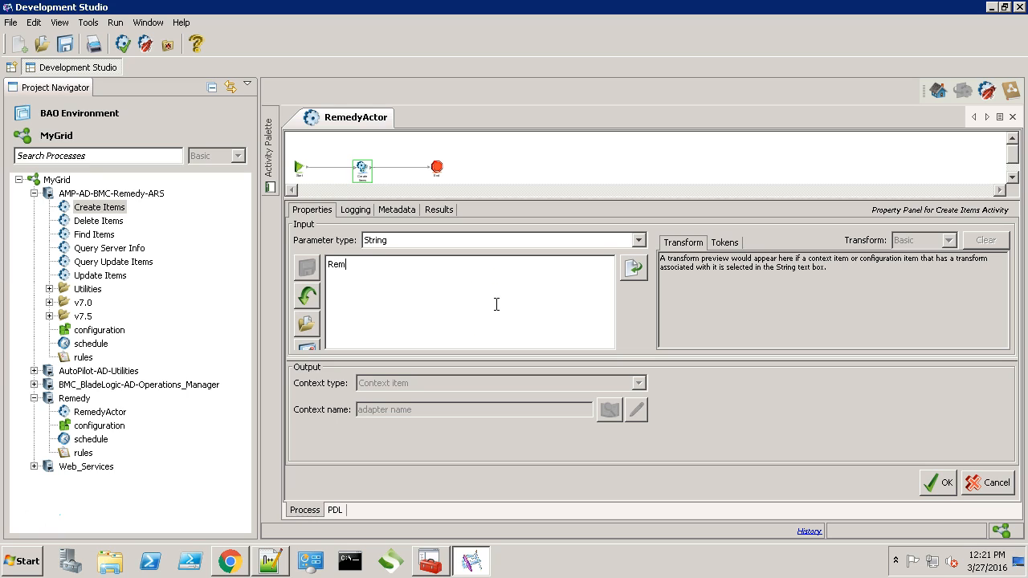
Set the adapter name input to the string RemedyActorAdapter.
{"action": "type", "text": "edyActor"}
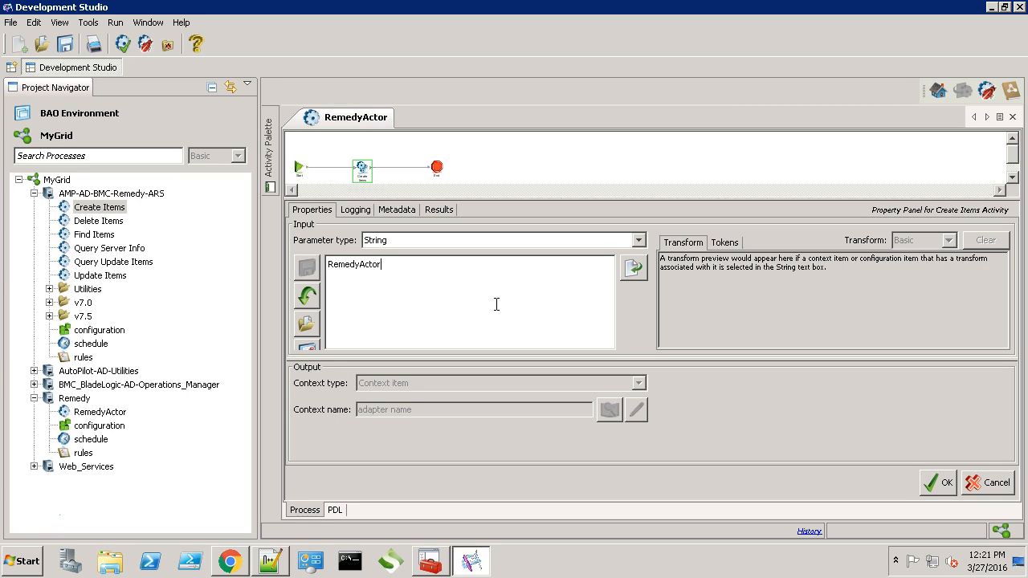
{"action": "type", "text": "Adapter"}
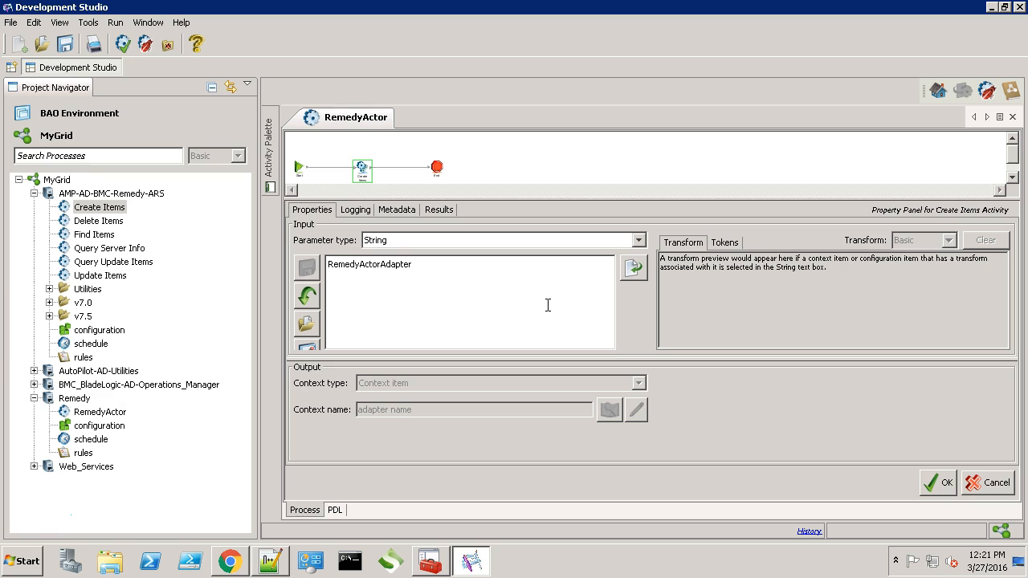
{"action": "mouse_move", "coordinate": [946, 482]}
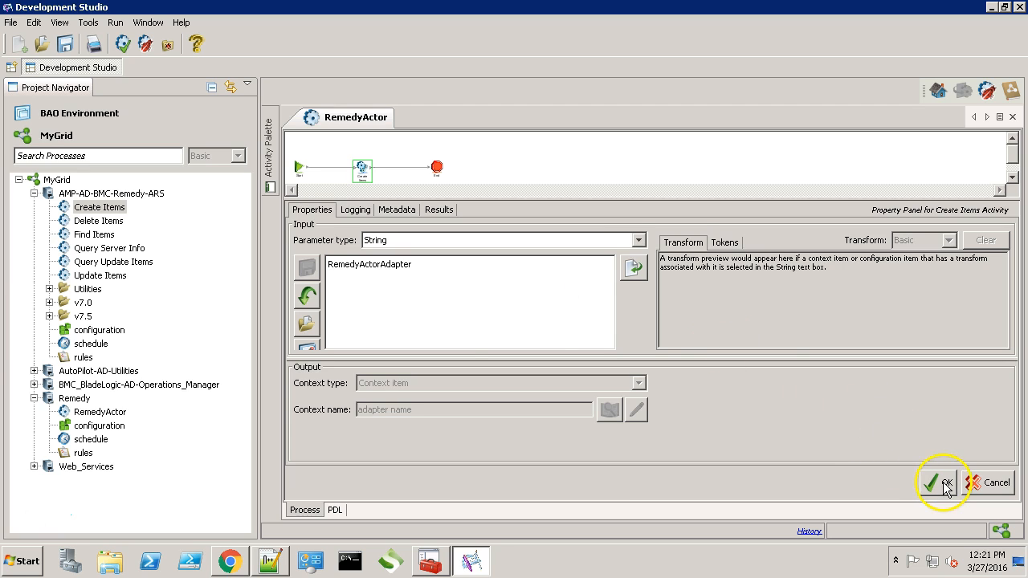
{"action": "left_click", "coordinate": [938, 482]}
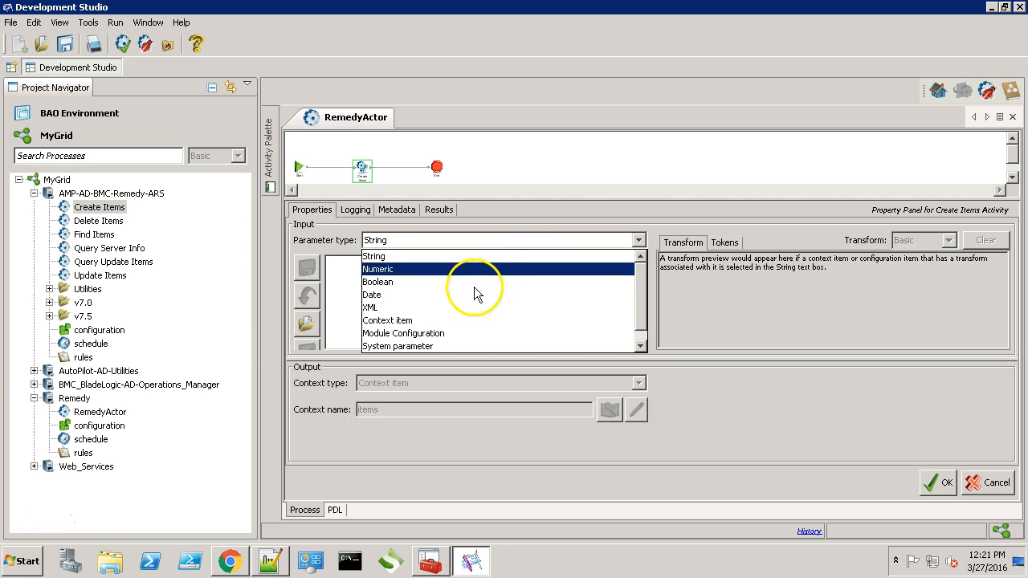
Duplicate the items XML block in the Notepad++ template.
{"action": "left_click", "coordinate": [370, 308]}
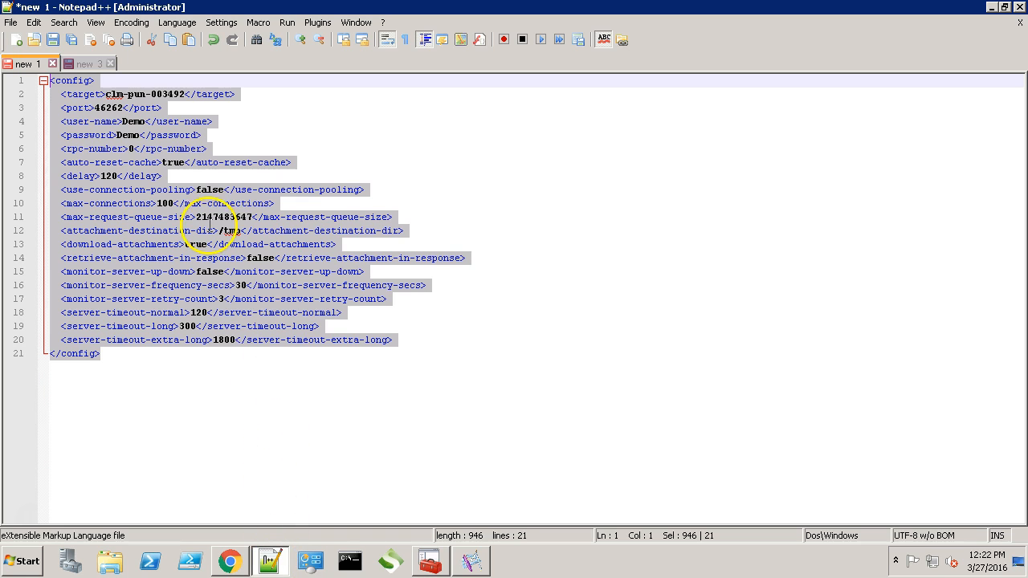
{"action": "left_click", "coordinate": [83, 64]}
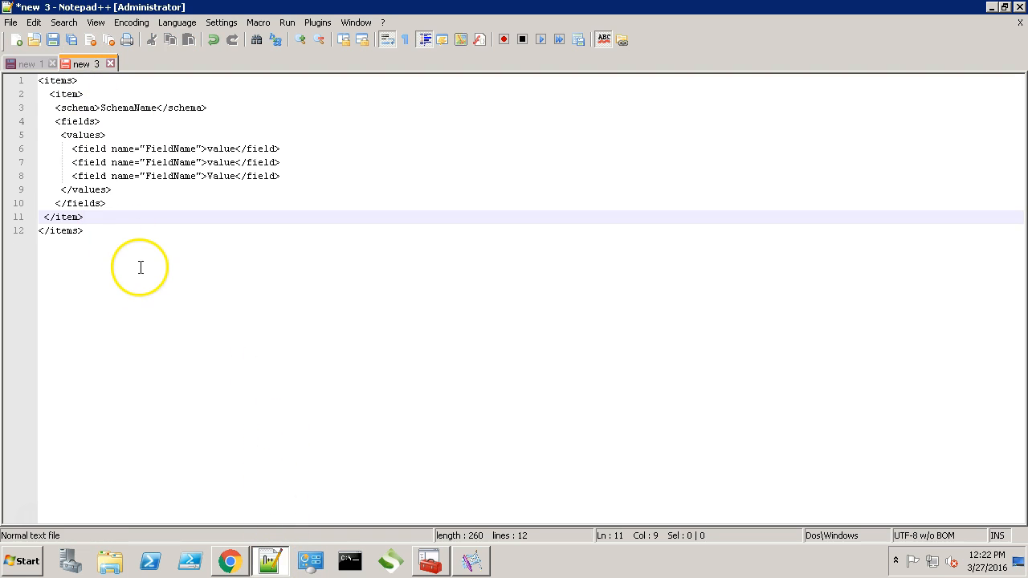
{"action": "key", "text": "ctrl+a"}
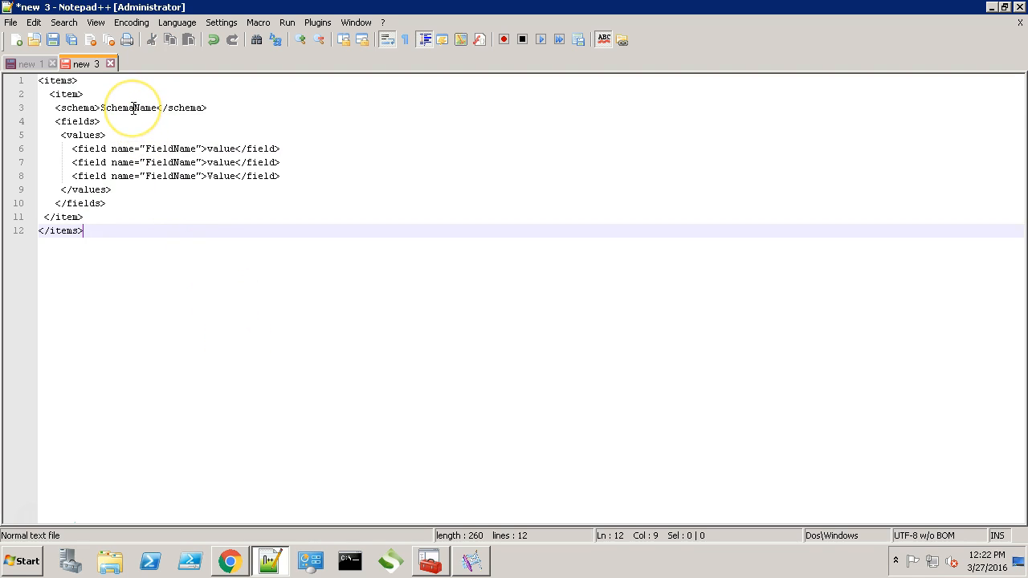
{"action": "double_click", "coordinate": [128, 108]}
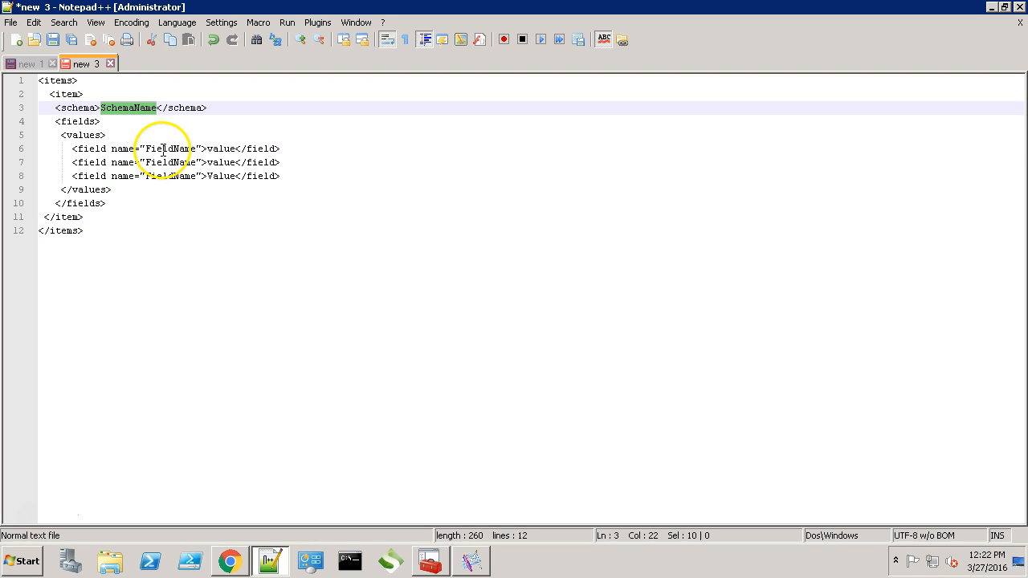
{"action": "left_click", "coordinate": [222, 148]}
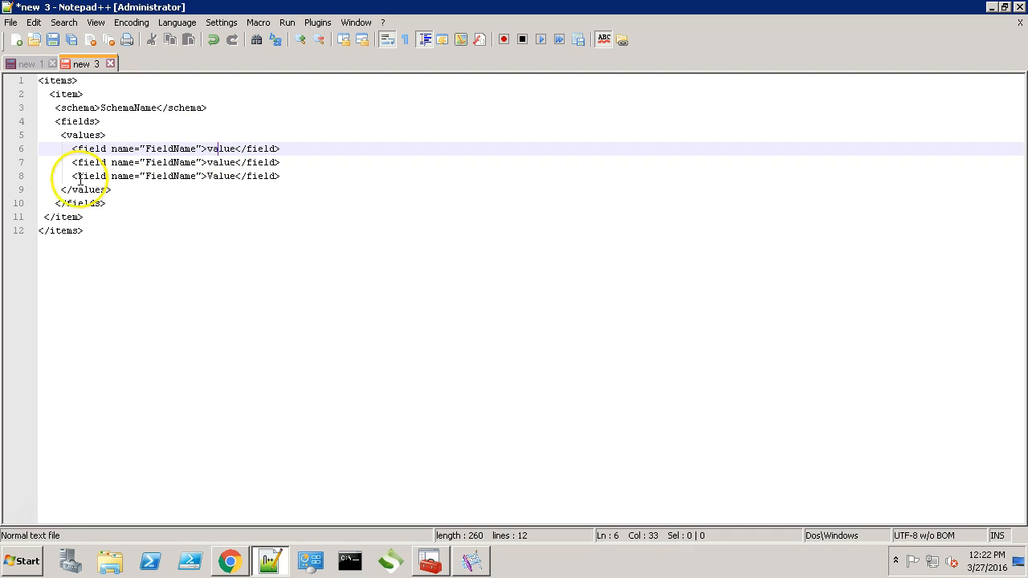
{"action": "key", "text": "ctrl+a"}
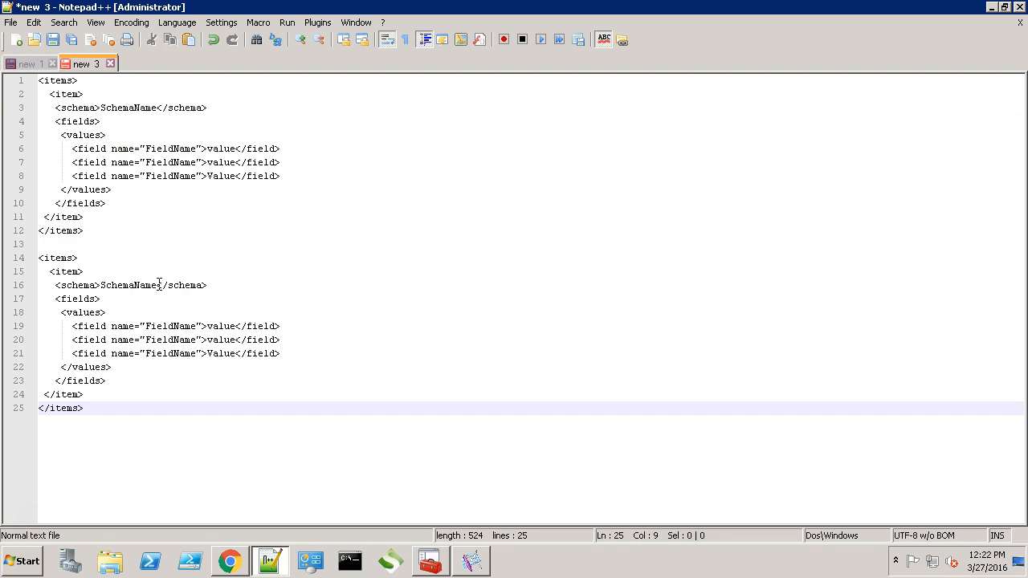
Rename the second block's SchemaName placeholder to pmitra.
{"action": "type", "text": "pmk"}
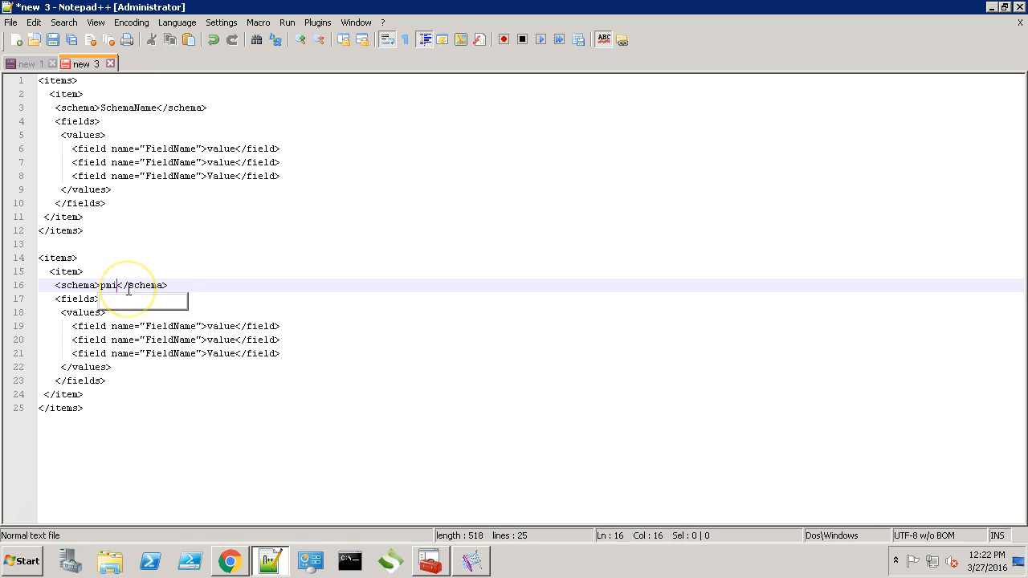
{"action": "type", "text": "tra"}
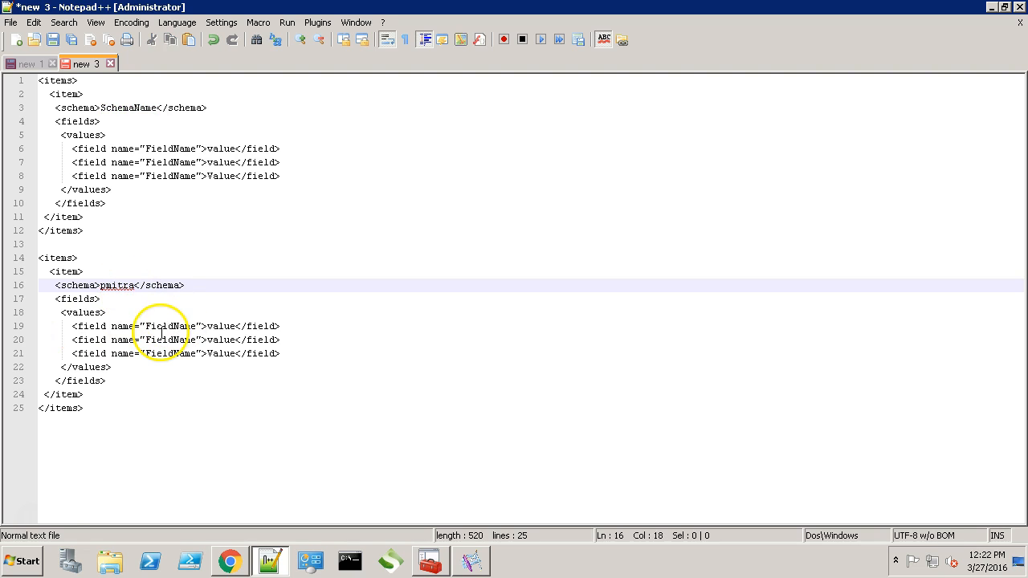
{"action": "left_click", "coordinate": [228, 561]}
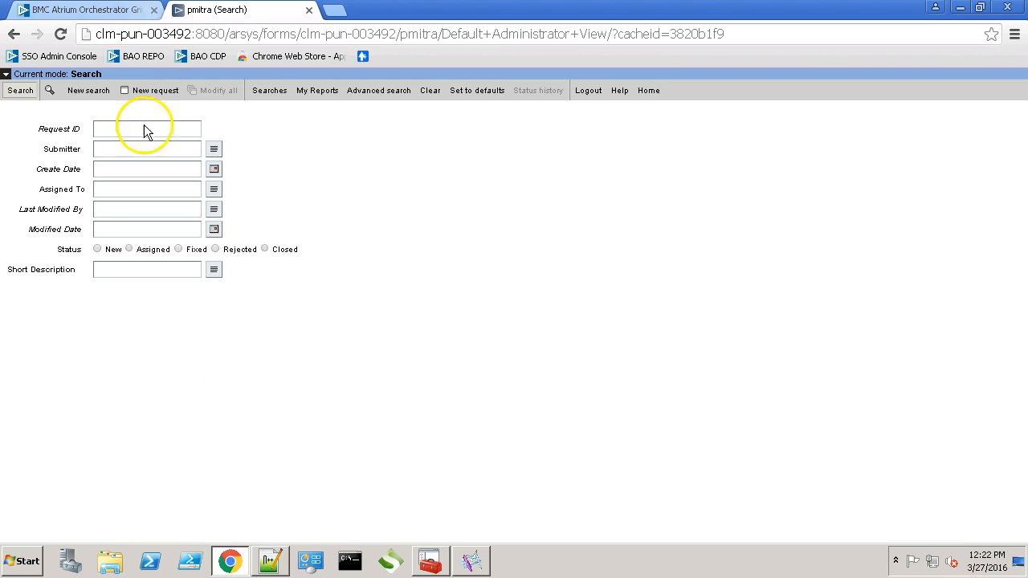
{"action": "left_click", "coordinate": [148, 128]}
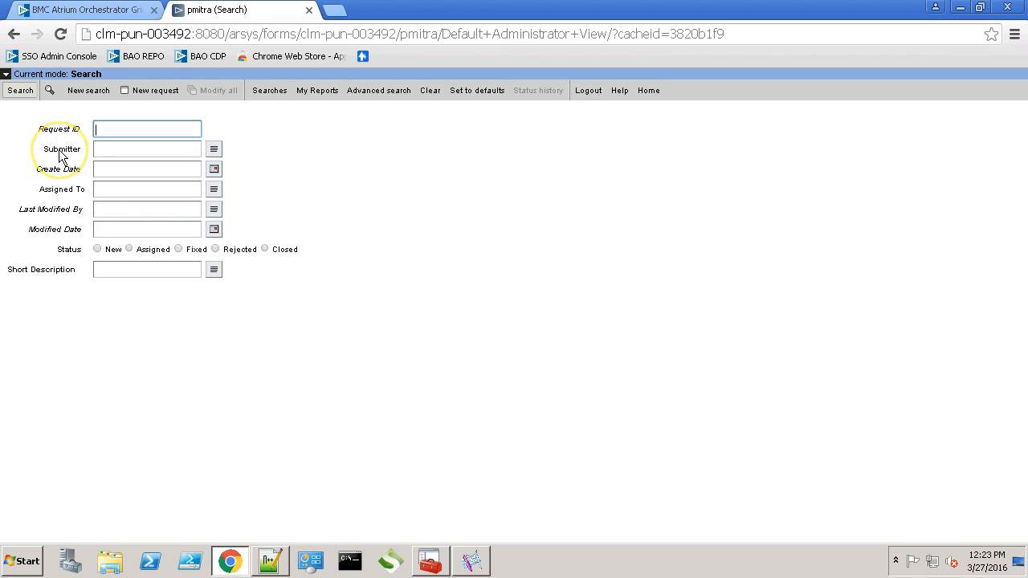
{"action": "mouse_move", "coordinate": [68, 200]}
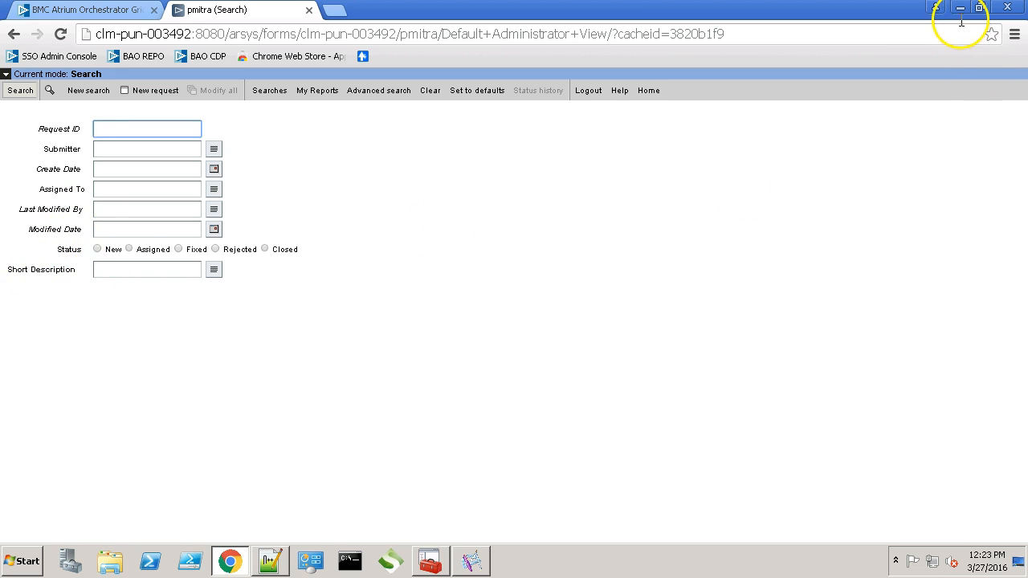
{"action": "left_click", "coordinate": [269, 561]}
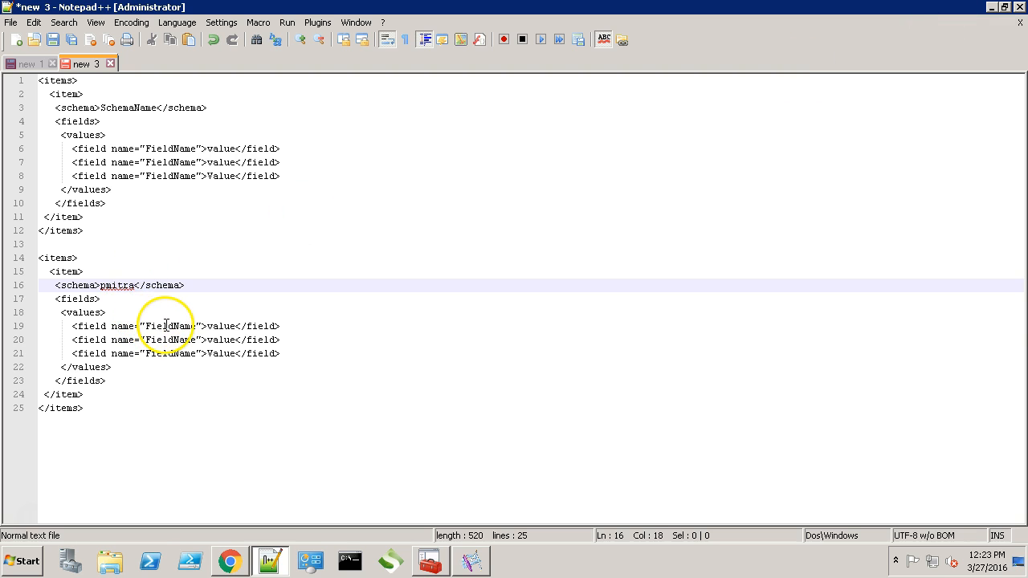
Replace the placeholder field names with Submitter, Assigned To and Short Description.
{"action": "type", "text": "Submitter"}
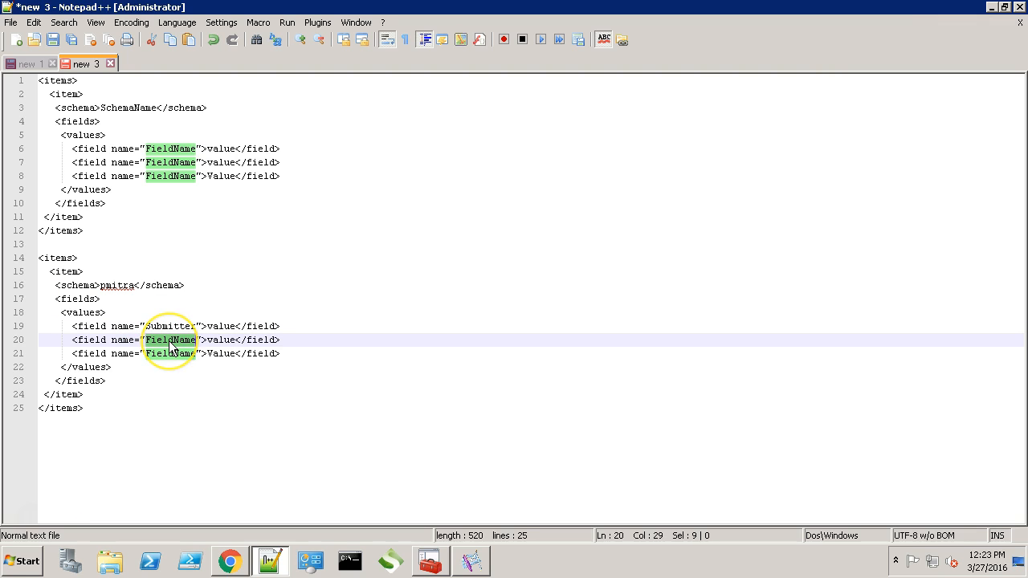
{"action": "key", "text": "Delete"}
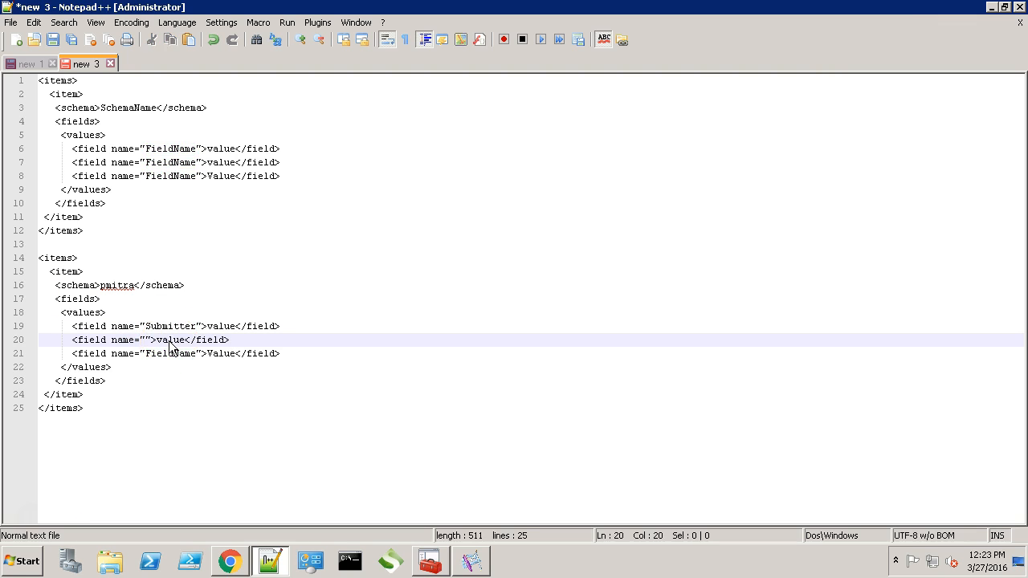
{"action": "type", "text": "Assigned T"}
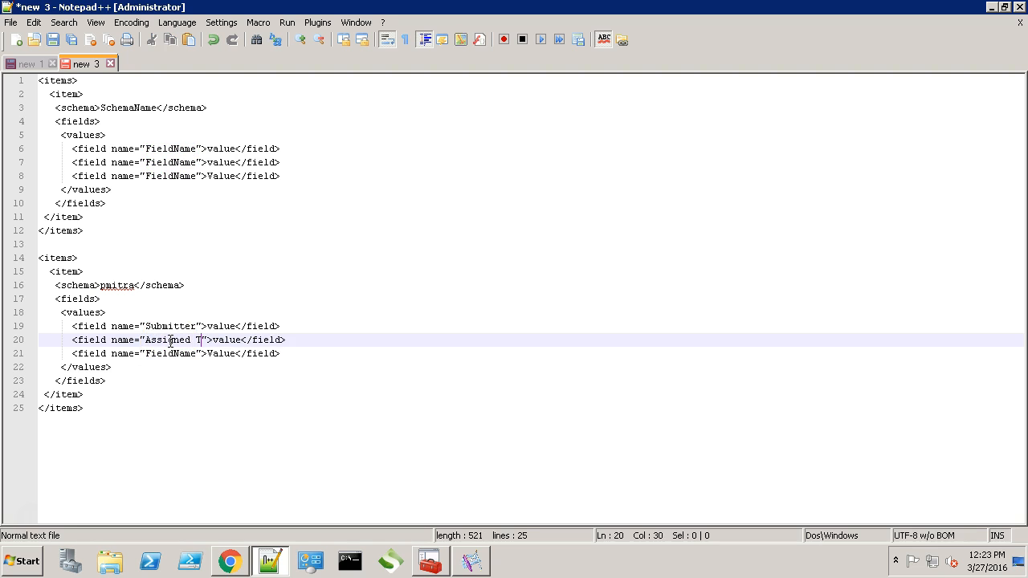
{"action": "double_click", "coordinate": [171, 354]}
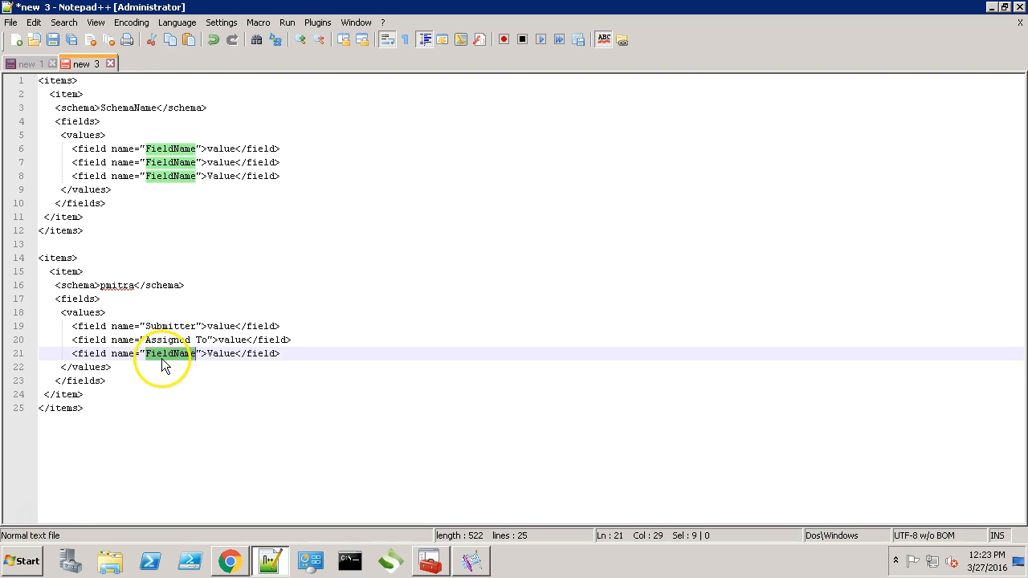
{"action": "type", "text": "Short"}
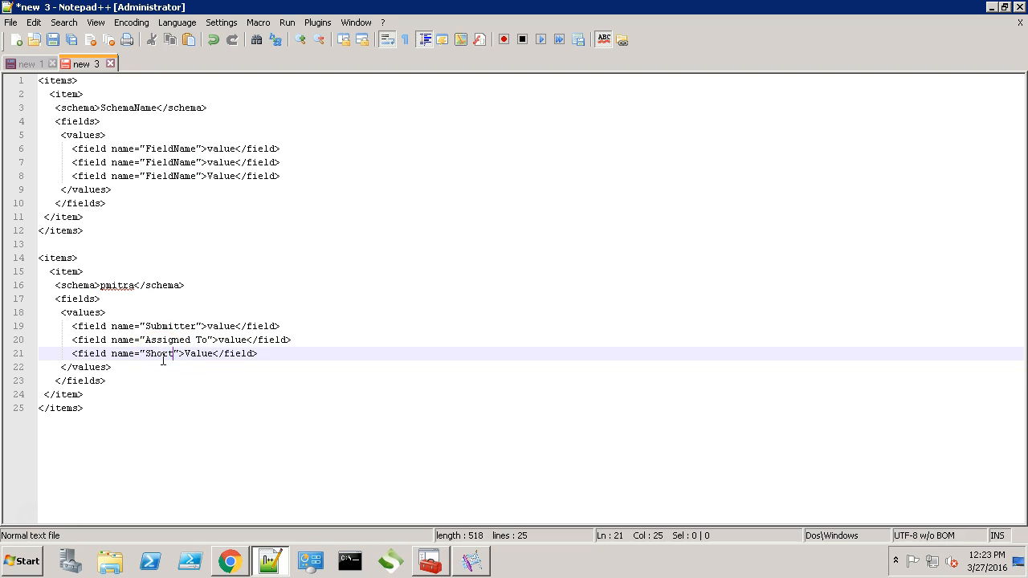
{"action": "type", "text": "Description"}
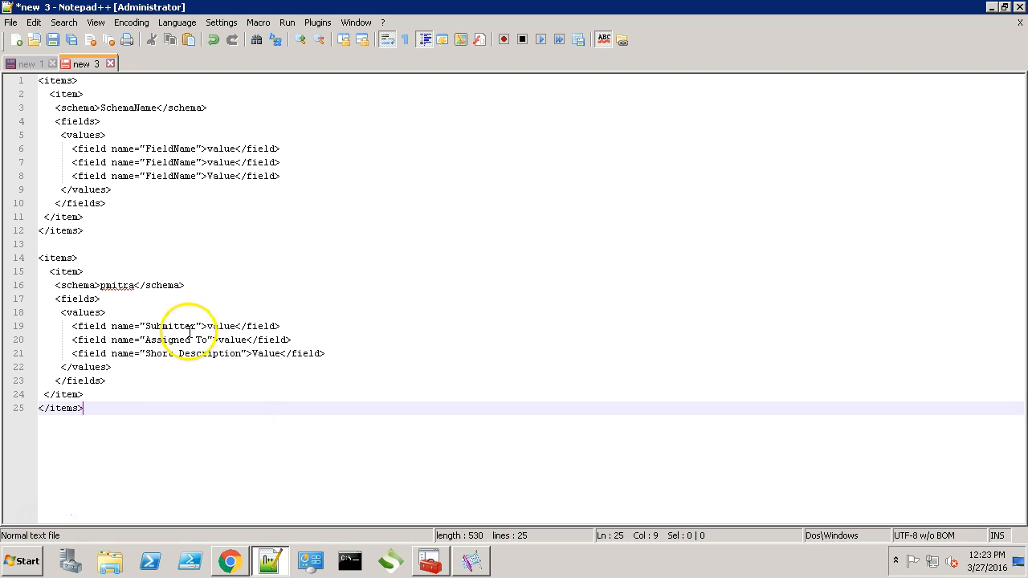
Set the field values to Demo, pmitra and BAO Test for the second items block.
{"action": "double_click", "coordinate": [222, 326]}
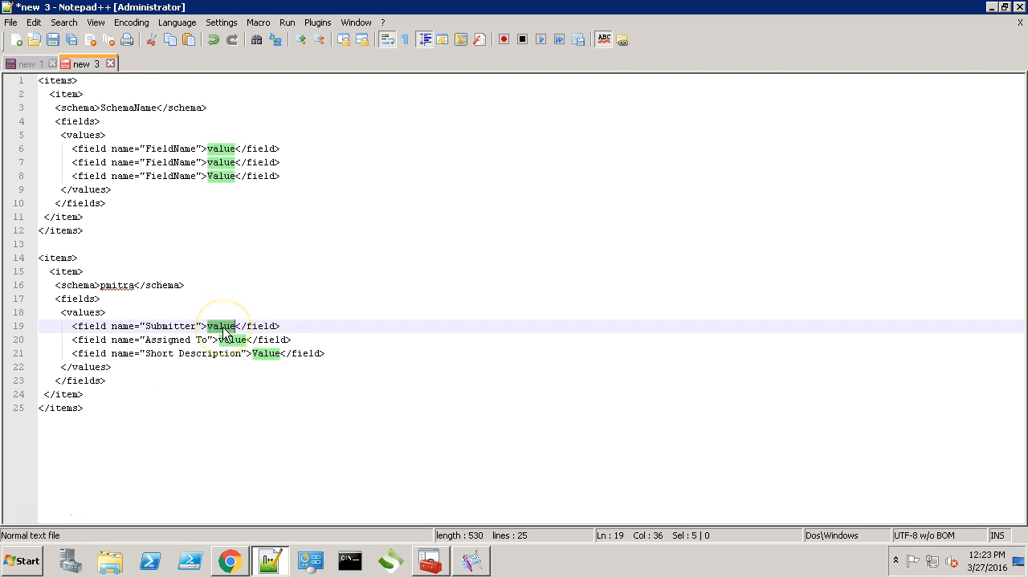
{"action": "type", "text": "Demo"}
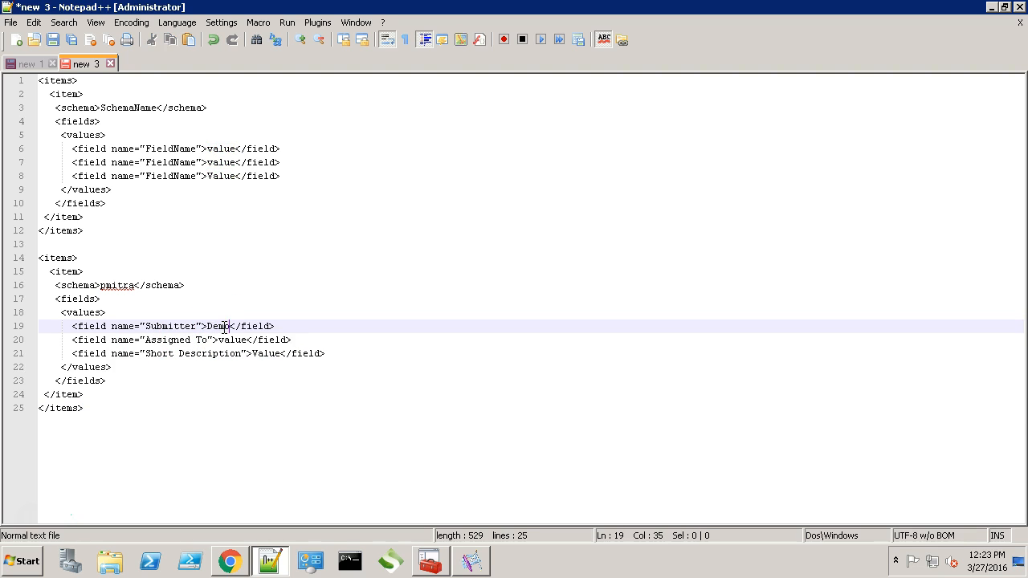
{"action": "double_click", "coordinate": [231, 341]}
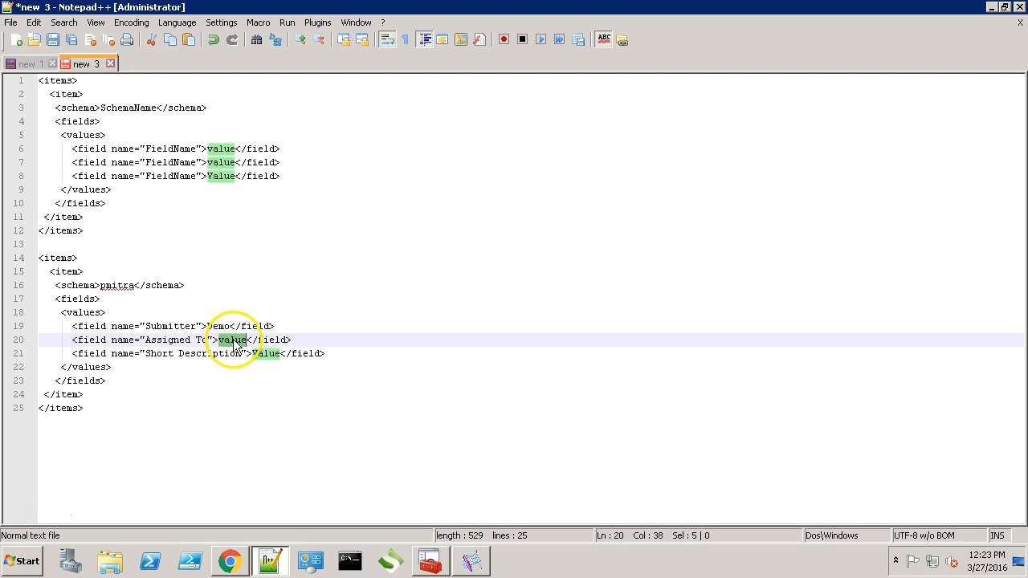
{"action": "type", "text": "pmitra"}
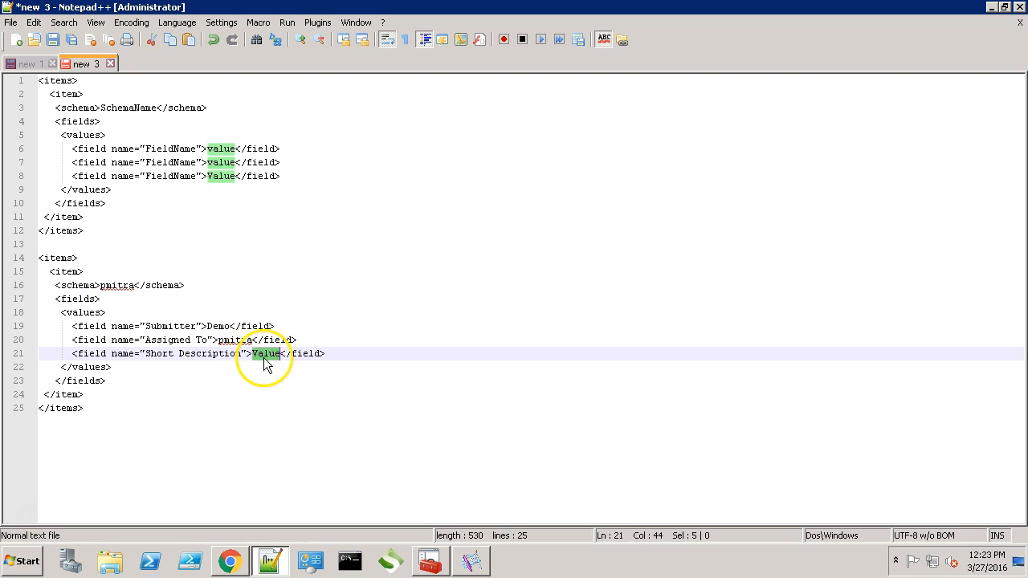
{"action": "type", "text": "BAD Test"}
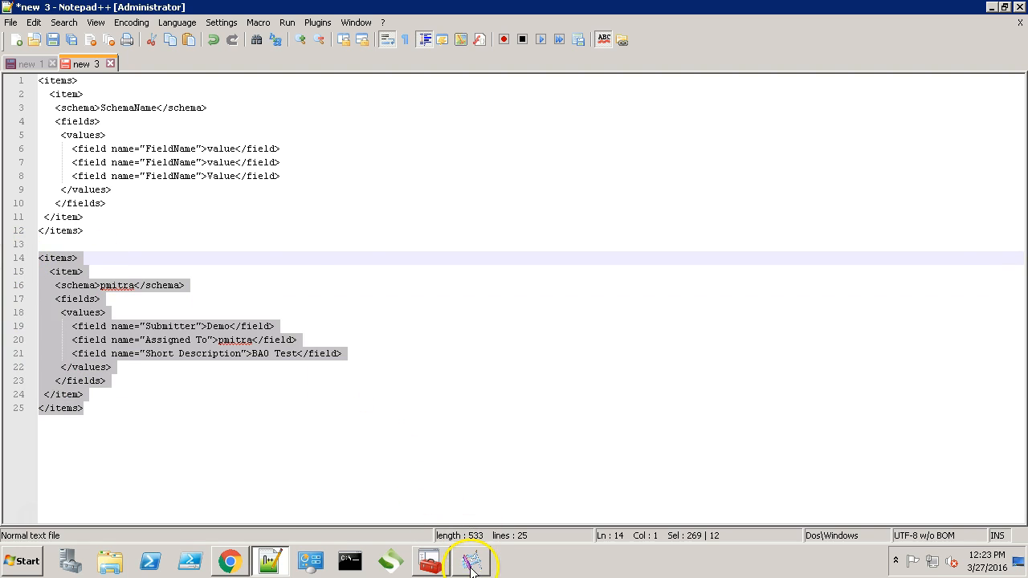
Map the Create Items version input to the string v7.0 and apply the input mappings.
{"action": "left_click", "coordinate": [469, 560]}
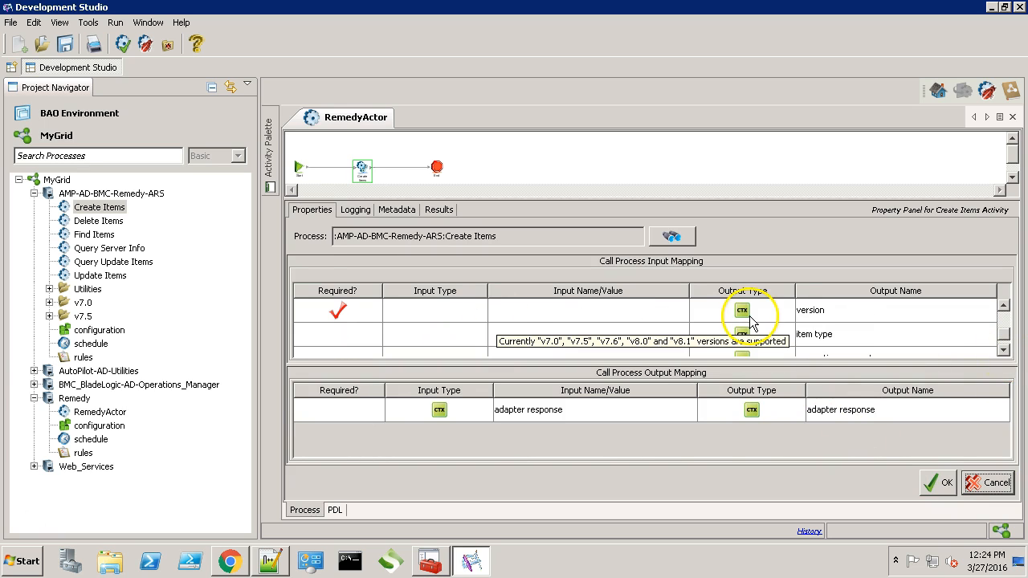
{"action": "left_click", "coordinate": [741, 310]}
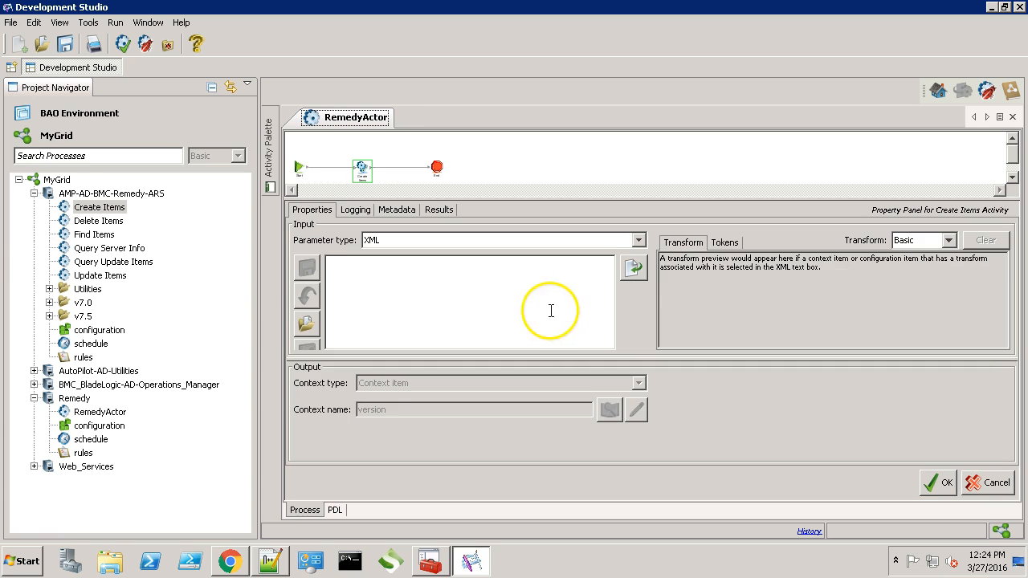
{"action": "left_click", "coordinate": [636, 241]}
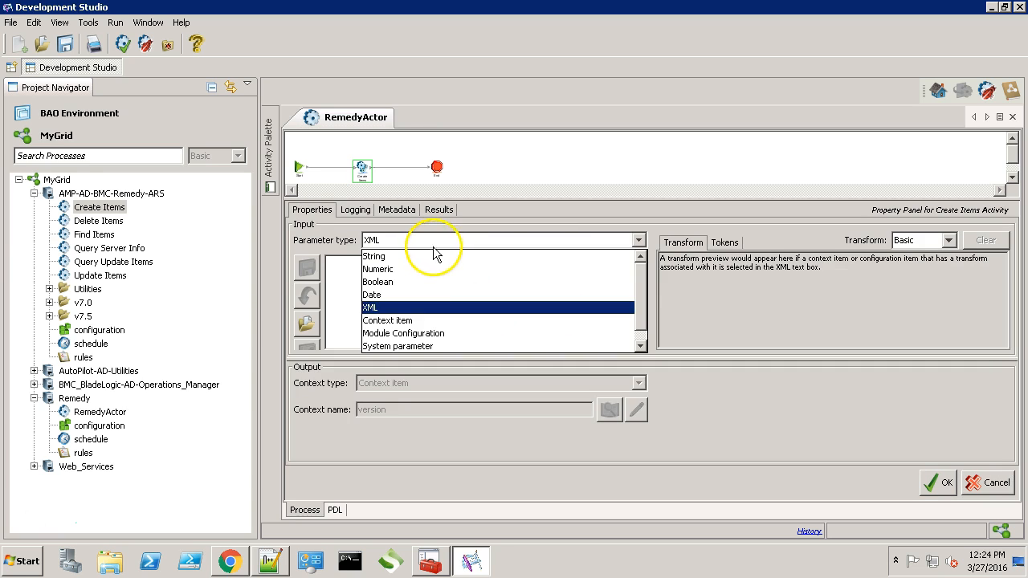
{"action": "left_click", "coordinate": [373, 256]}
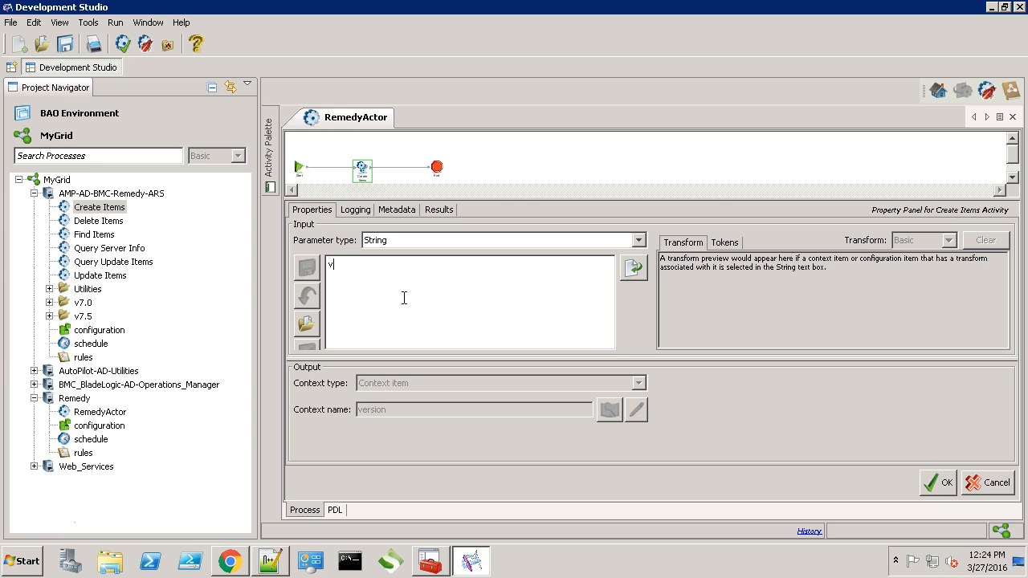
{"action": "type", "text": "7.0"}
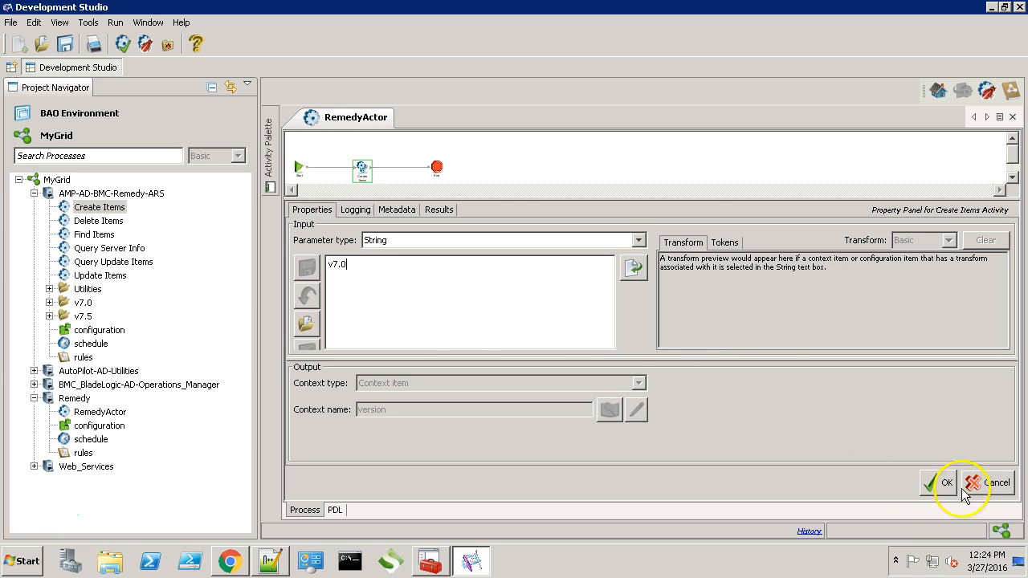
{"action": "left_click", "coordinate": [938, 482]}
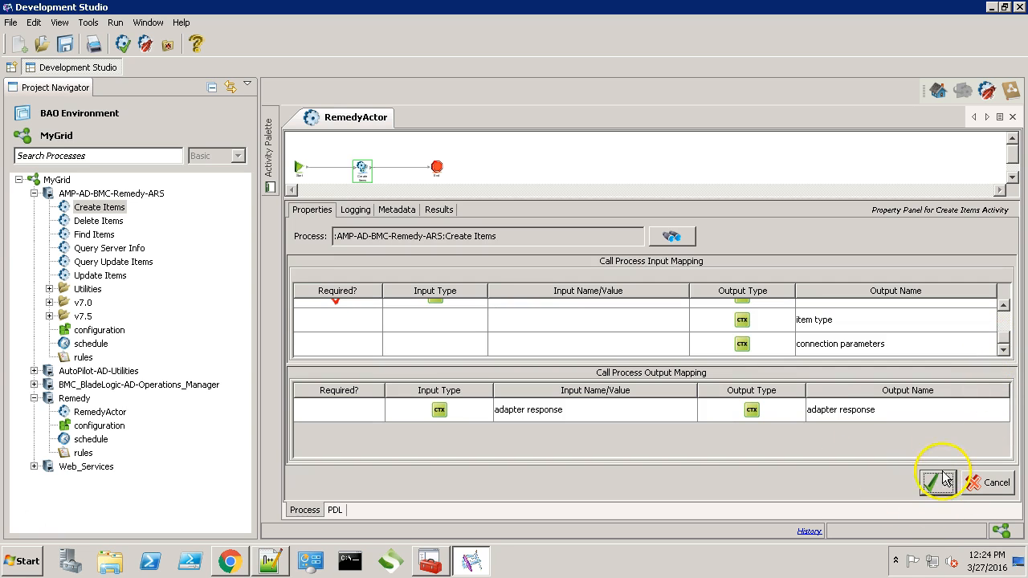
{"action": "left_click", "coordinate": [938, 482]}
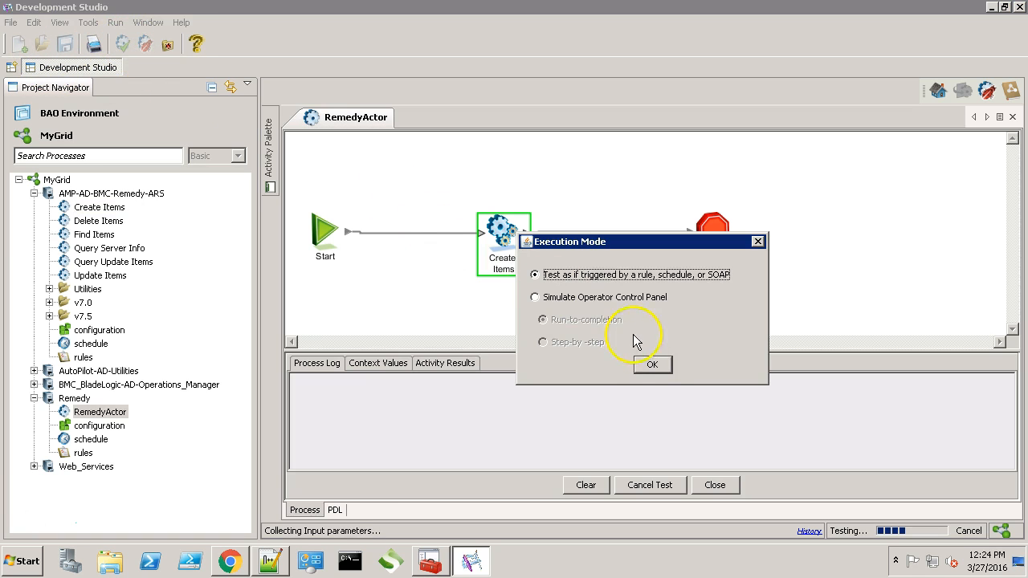
Run RemedyActor as if triggered by a rule and read the new entry id in the Process Log.
{"action": "left_click", "coordinate": [653, 363]}
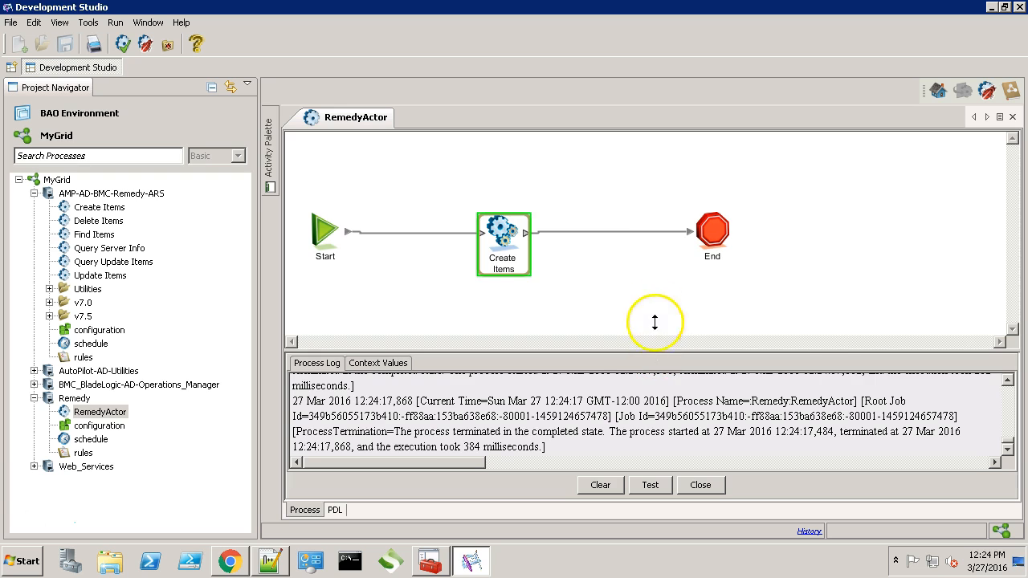
{"action": "left_click_drag", "start_coordinate": [656, 353], "coordinate": [656, 177]}
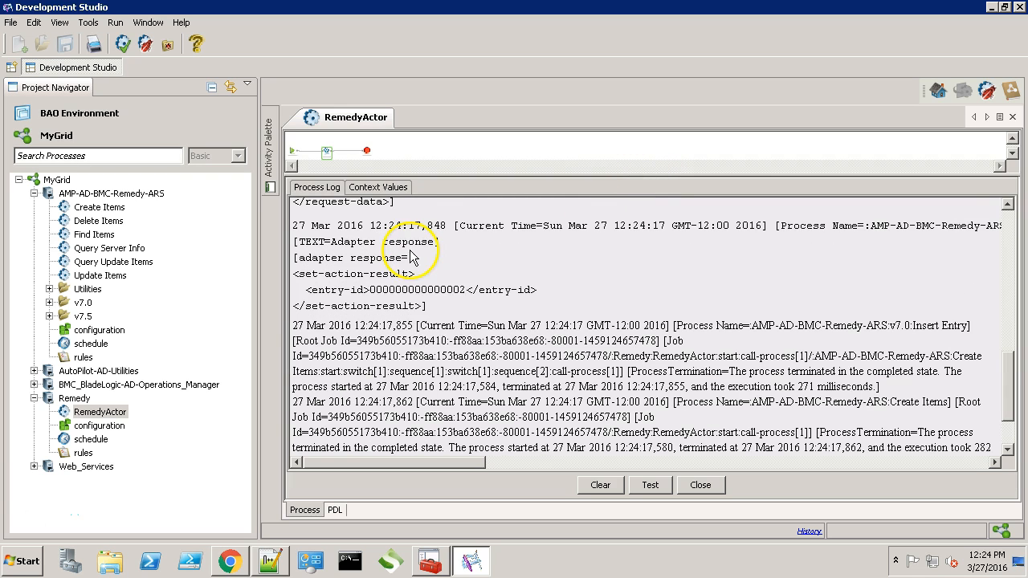
{"action": "double_click", "coordinate": [418, 289]}
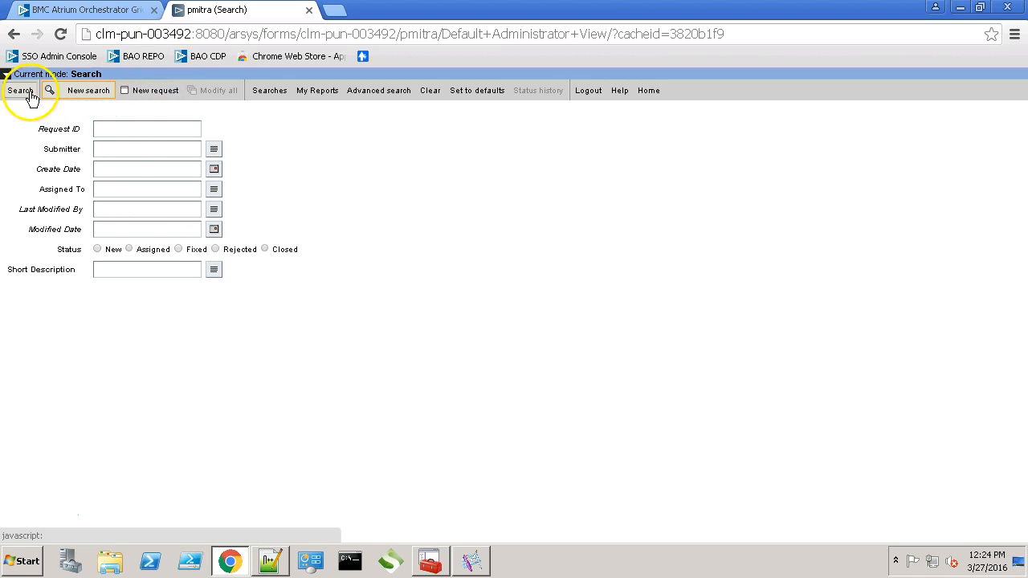
Put the pmitra form into search mode to look up the newly created request.
{"action": "left_click", "coordinate": [148, 129]}
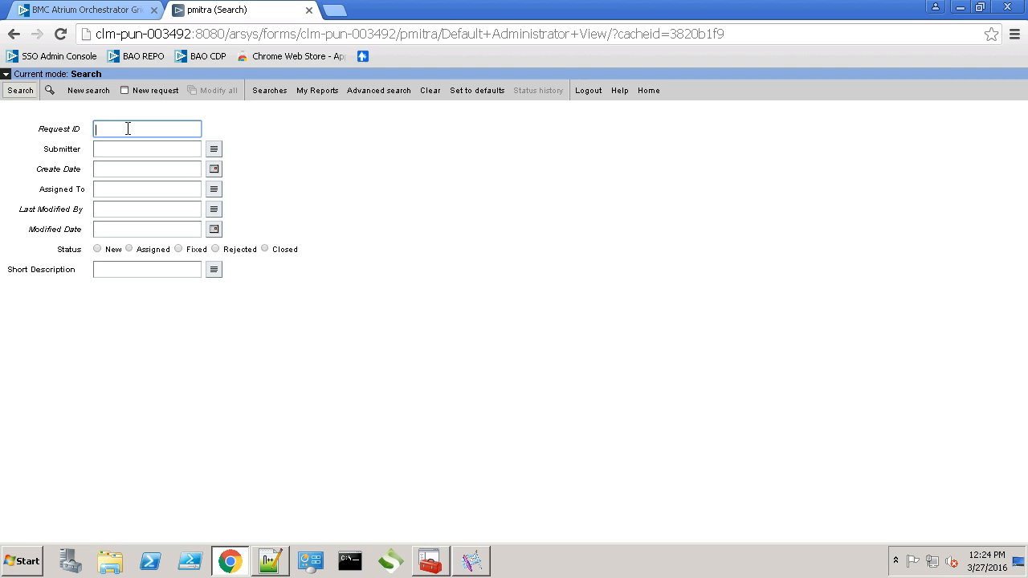